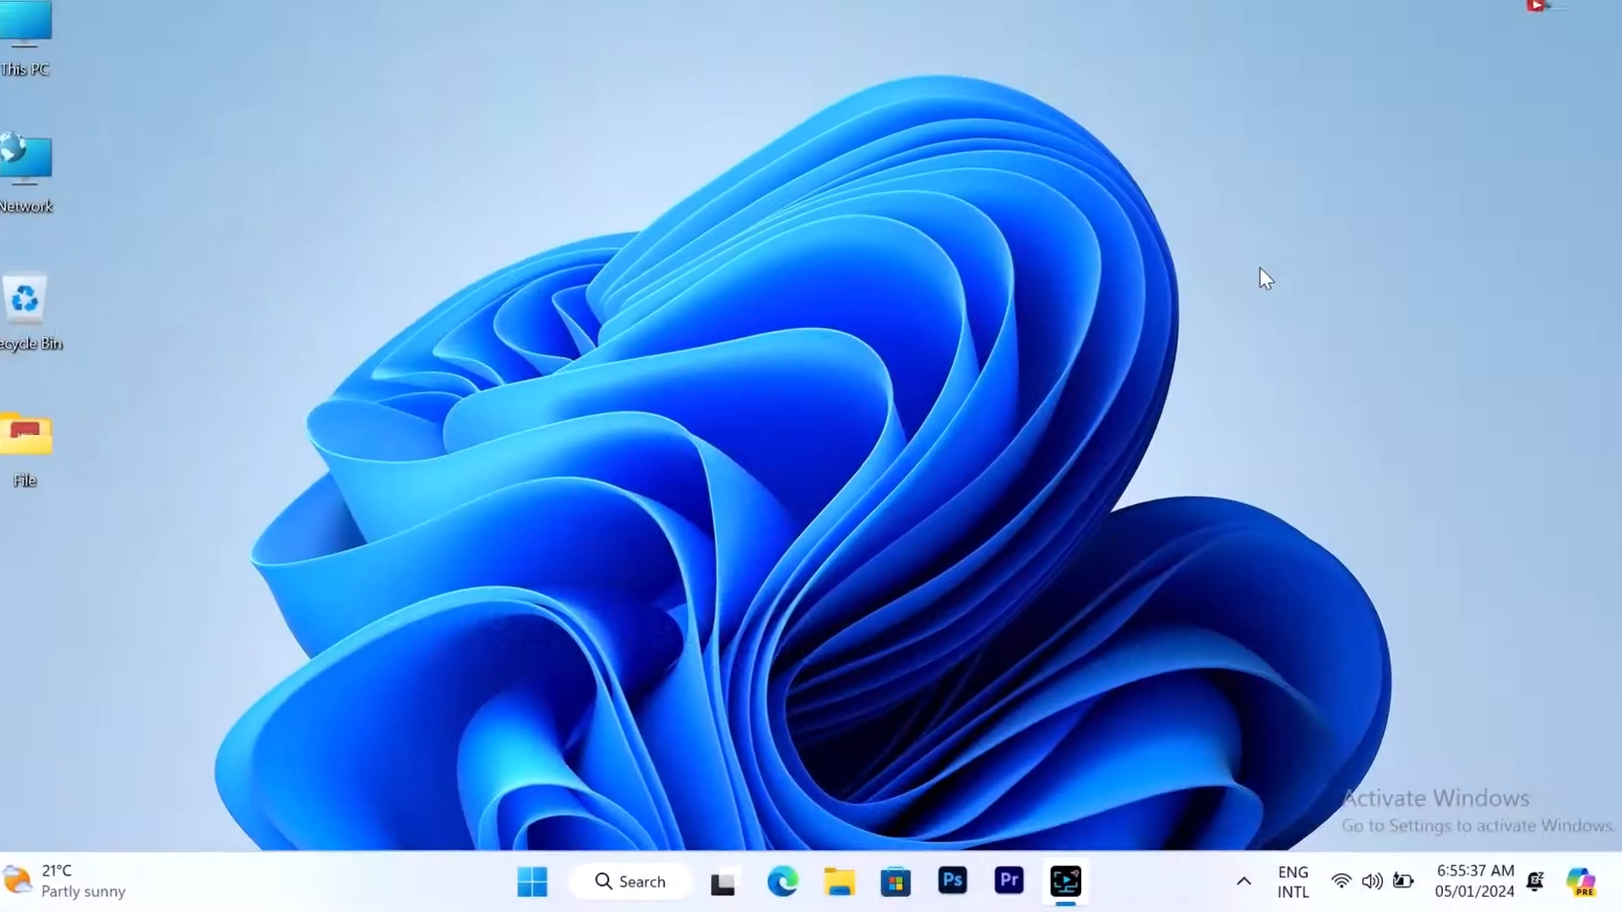
# Step: Launch Registry Editor from Start by searching 'regedit'
pyautogui.rightClick(1268, 276)
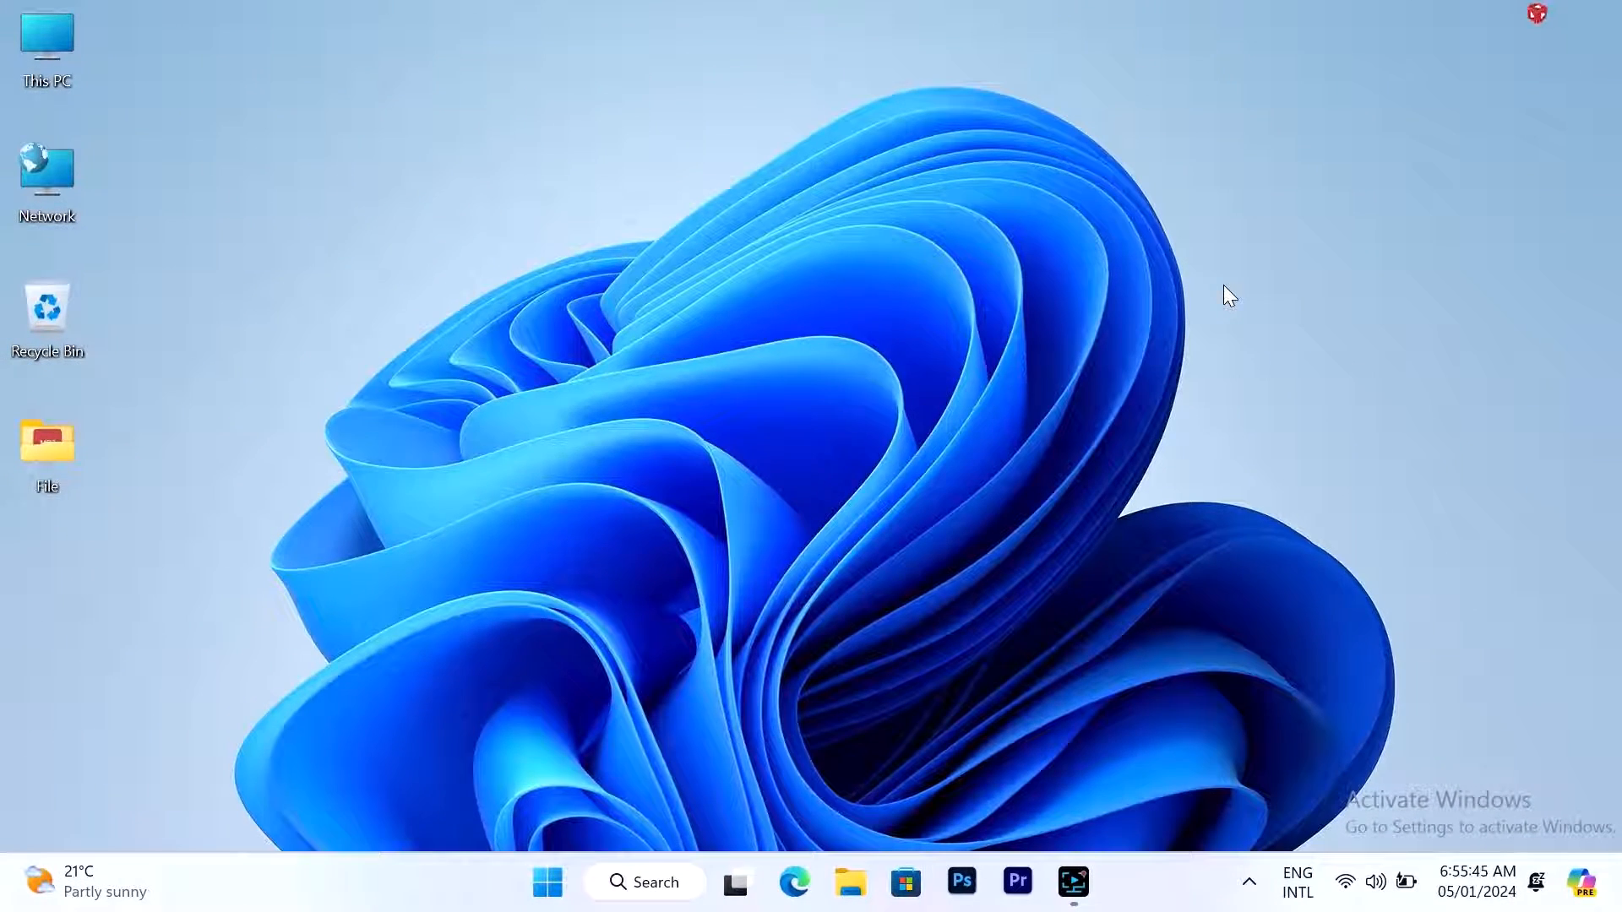
pyautogui.moveTo(629, 703)
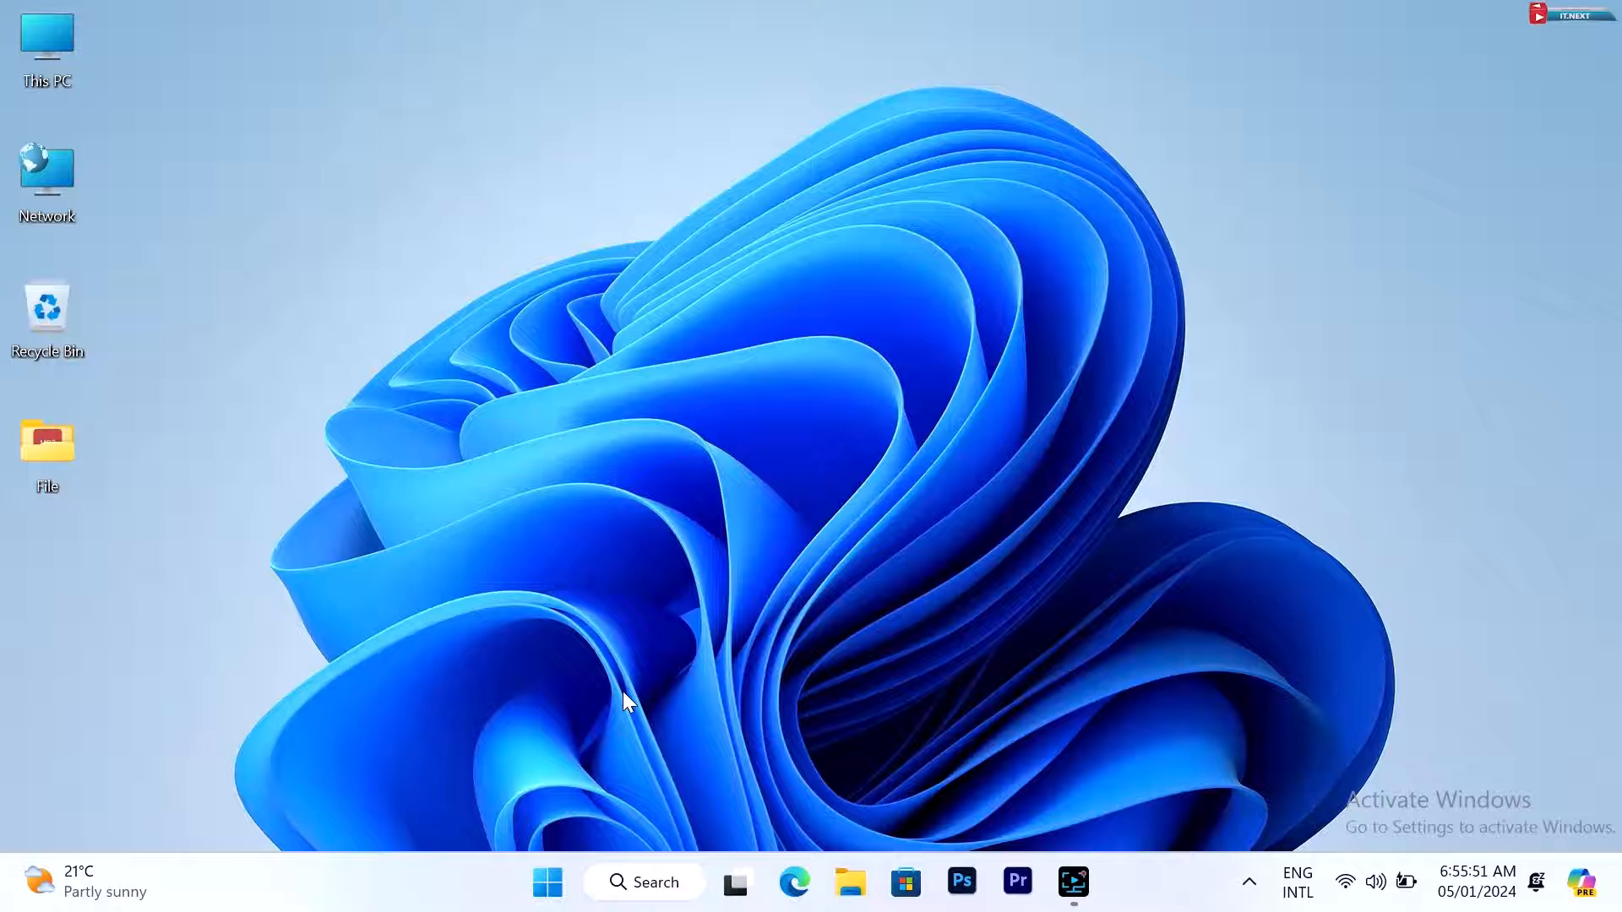
pyautogui.click(548, 882)
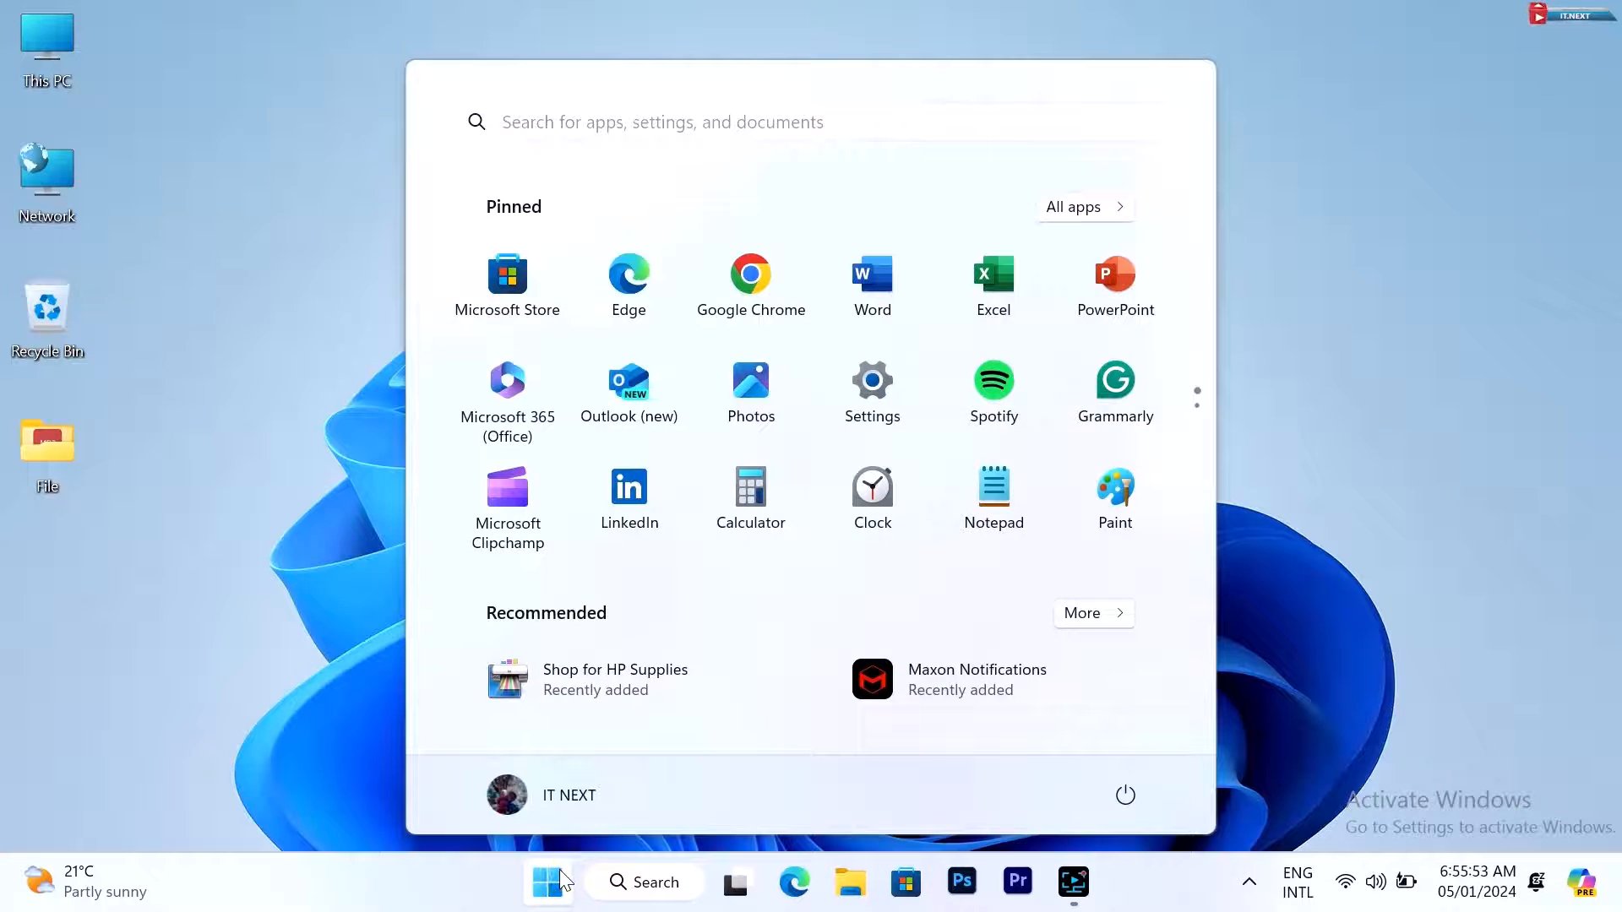
pyautogui.write('registry Editor')
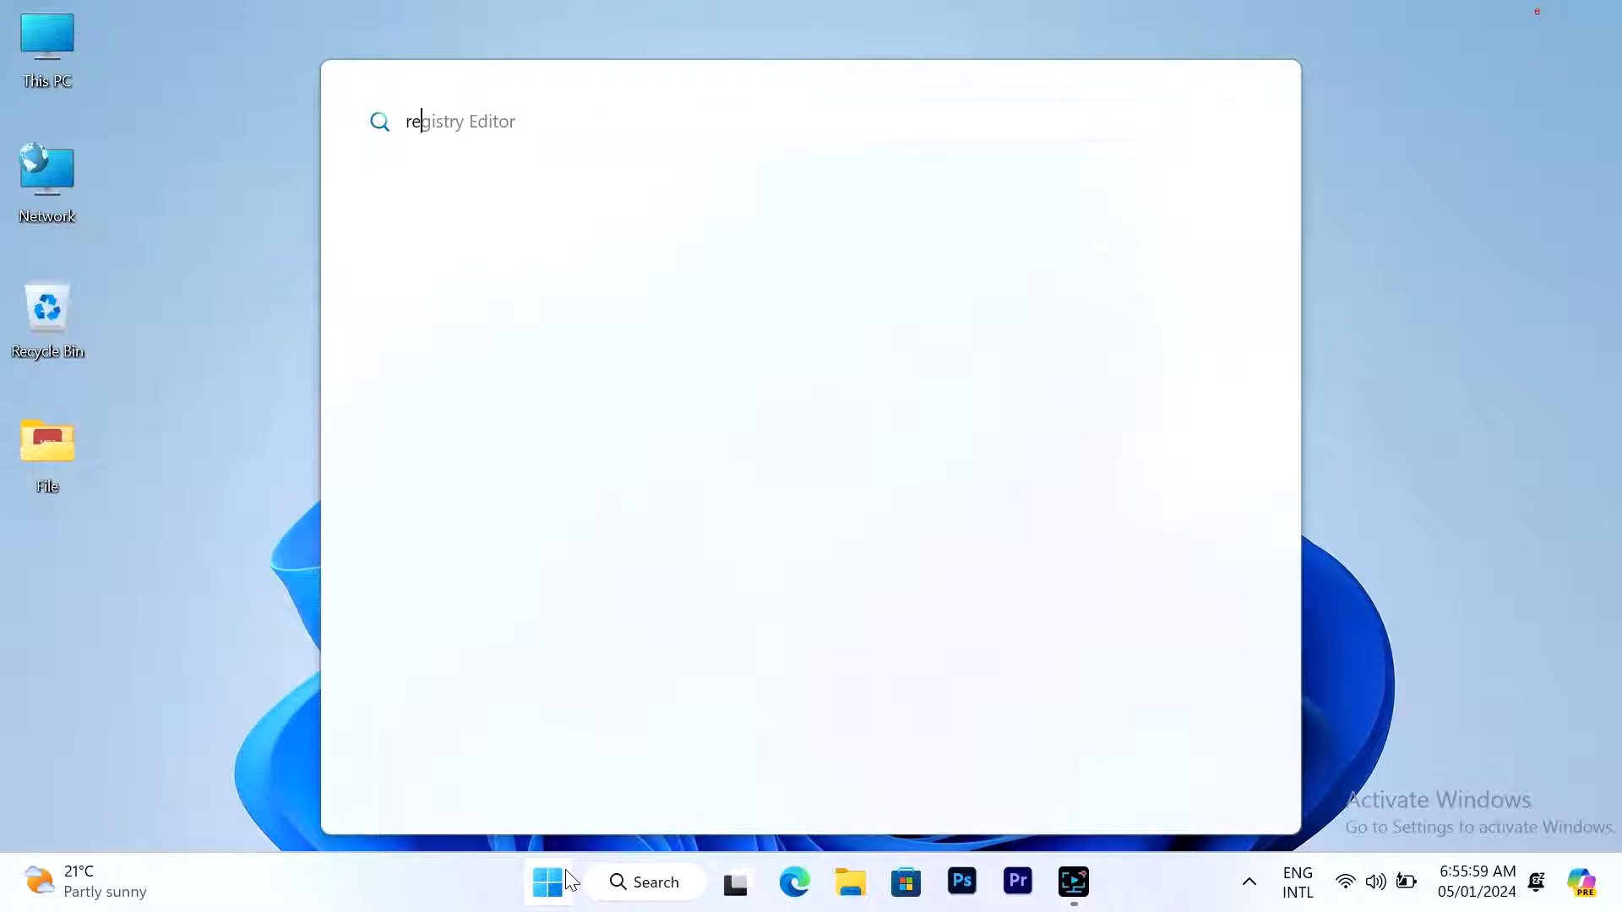
pyautogui.write('regedit')
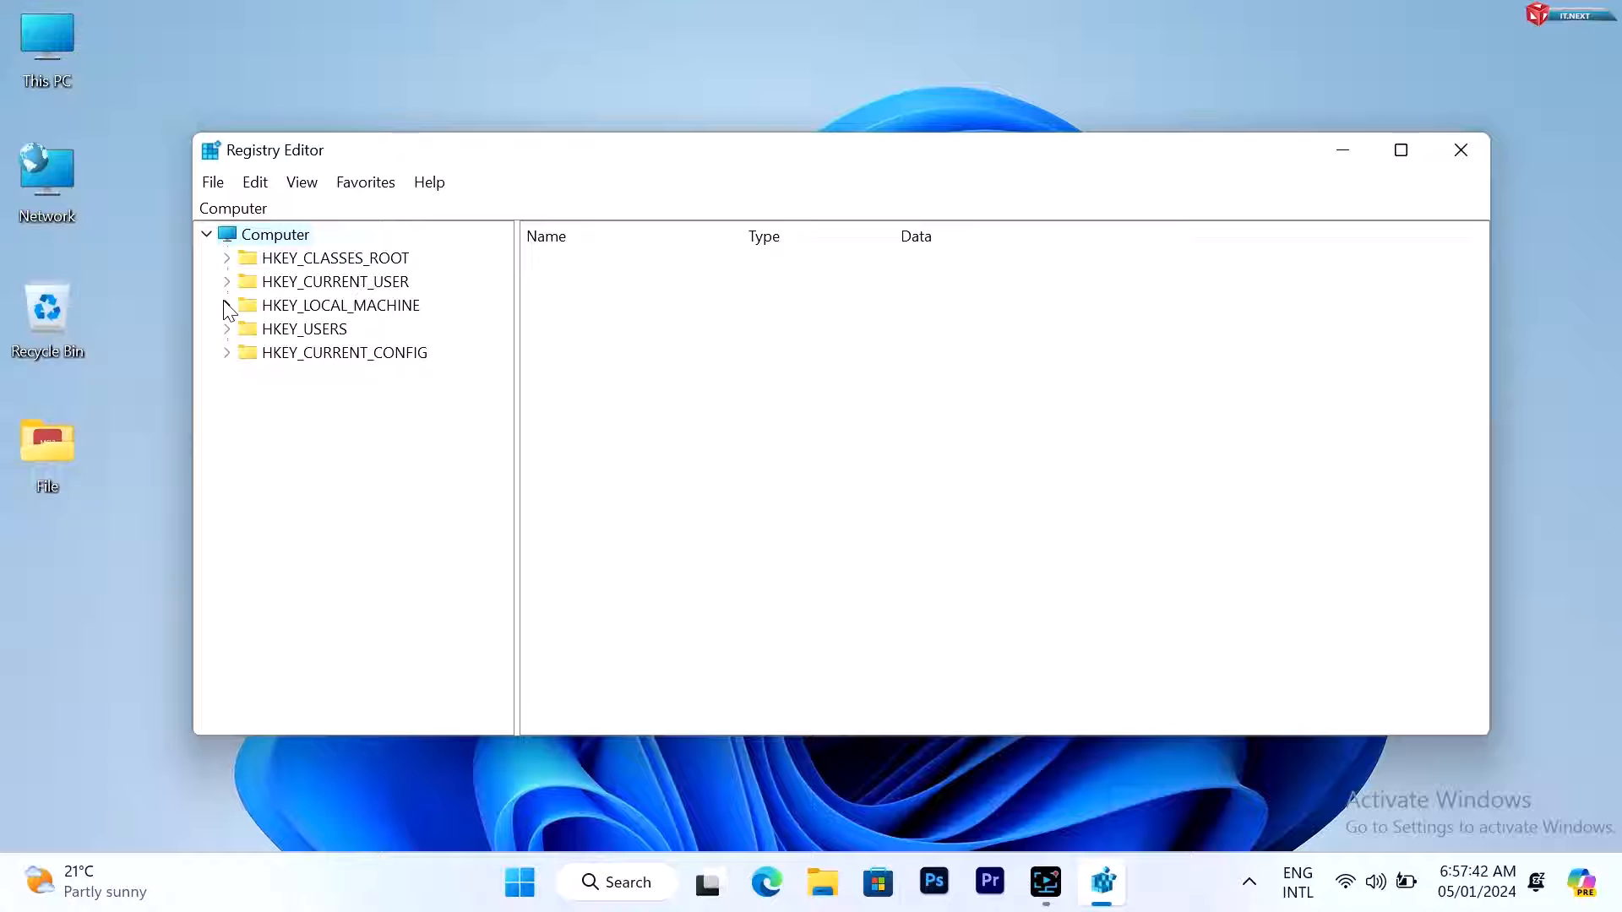
# Step: Navigate HKEY_LOCAL_MACHINE\SYSTEM\CurrentControlSet\Services and select the svsvc key
pyautogui.click(227, 306)
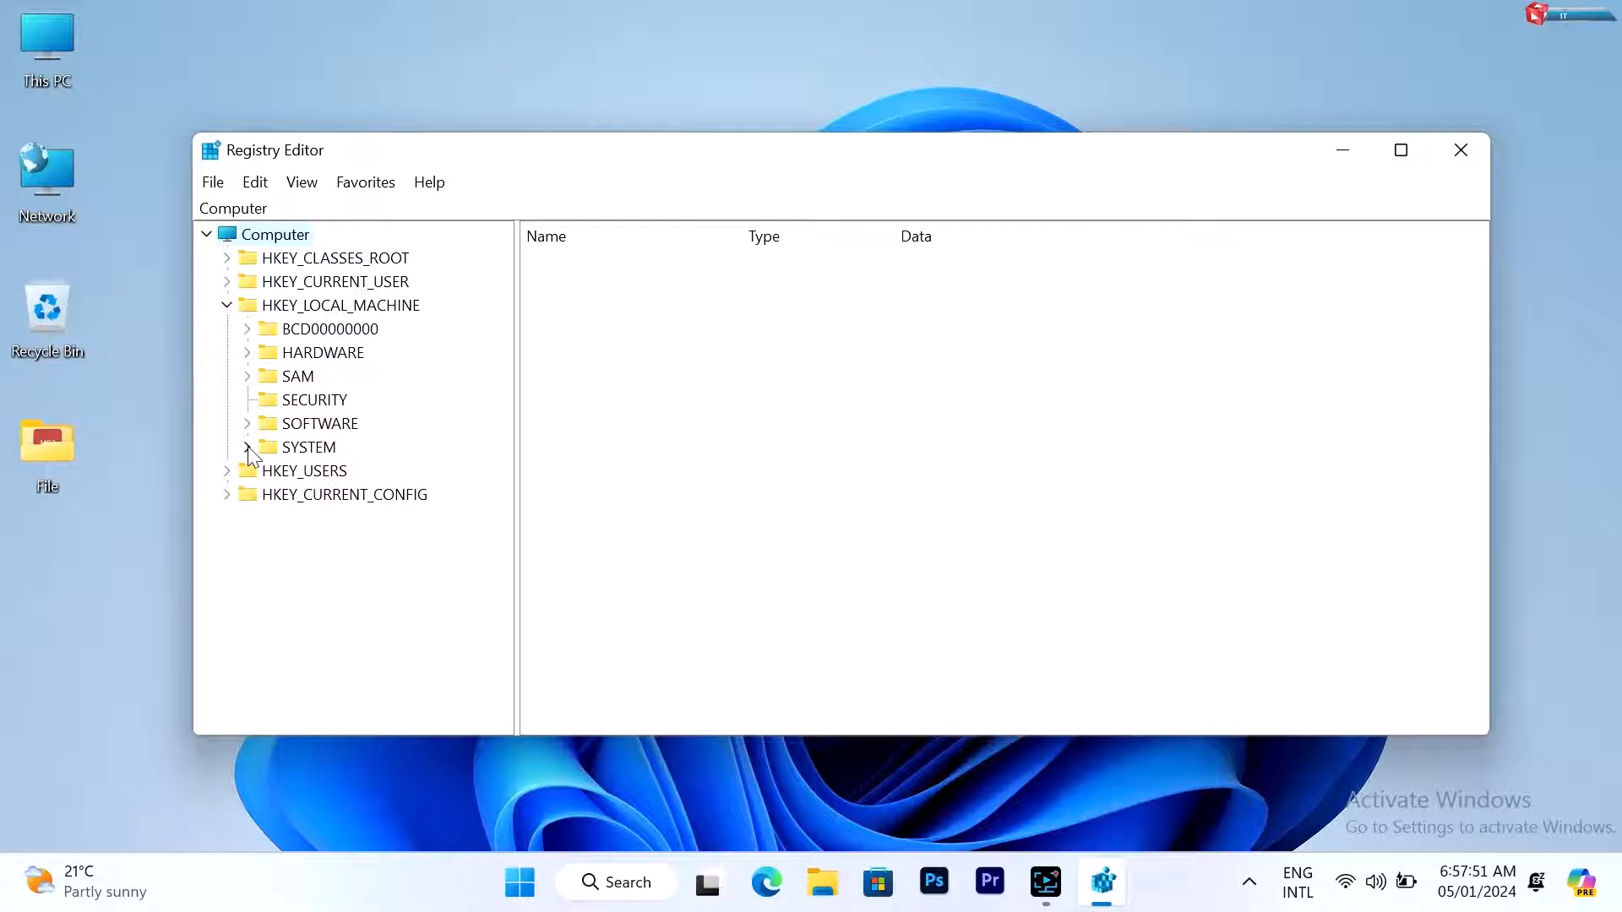
pyautogui.click(228, 446)
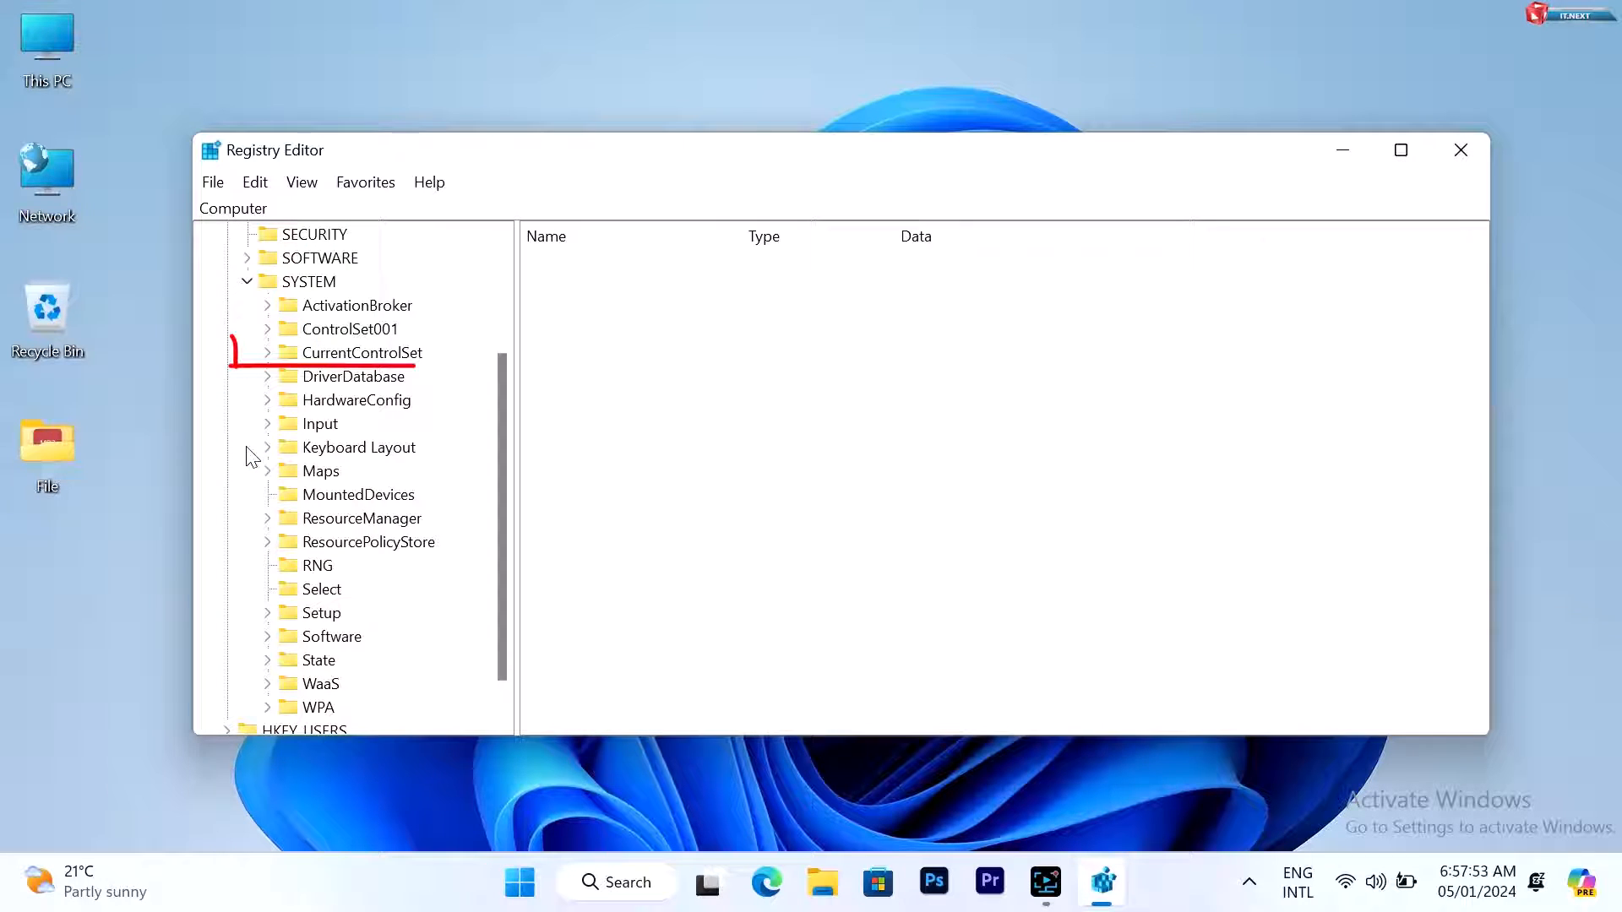
pyautogui.click(362, 351)
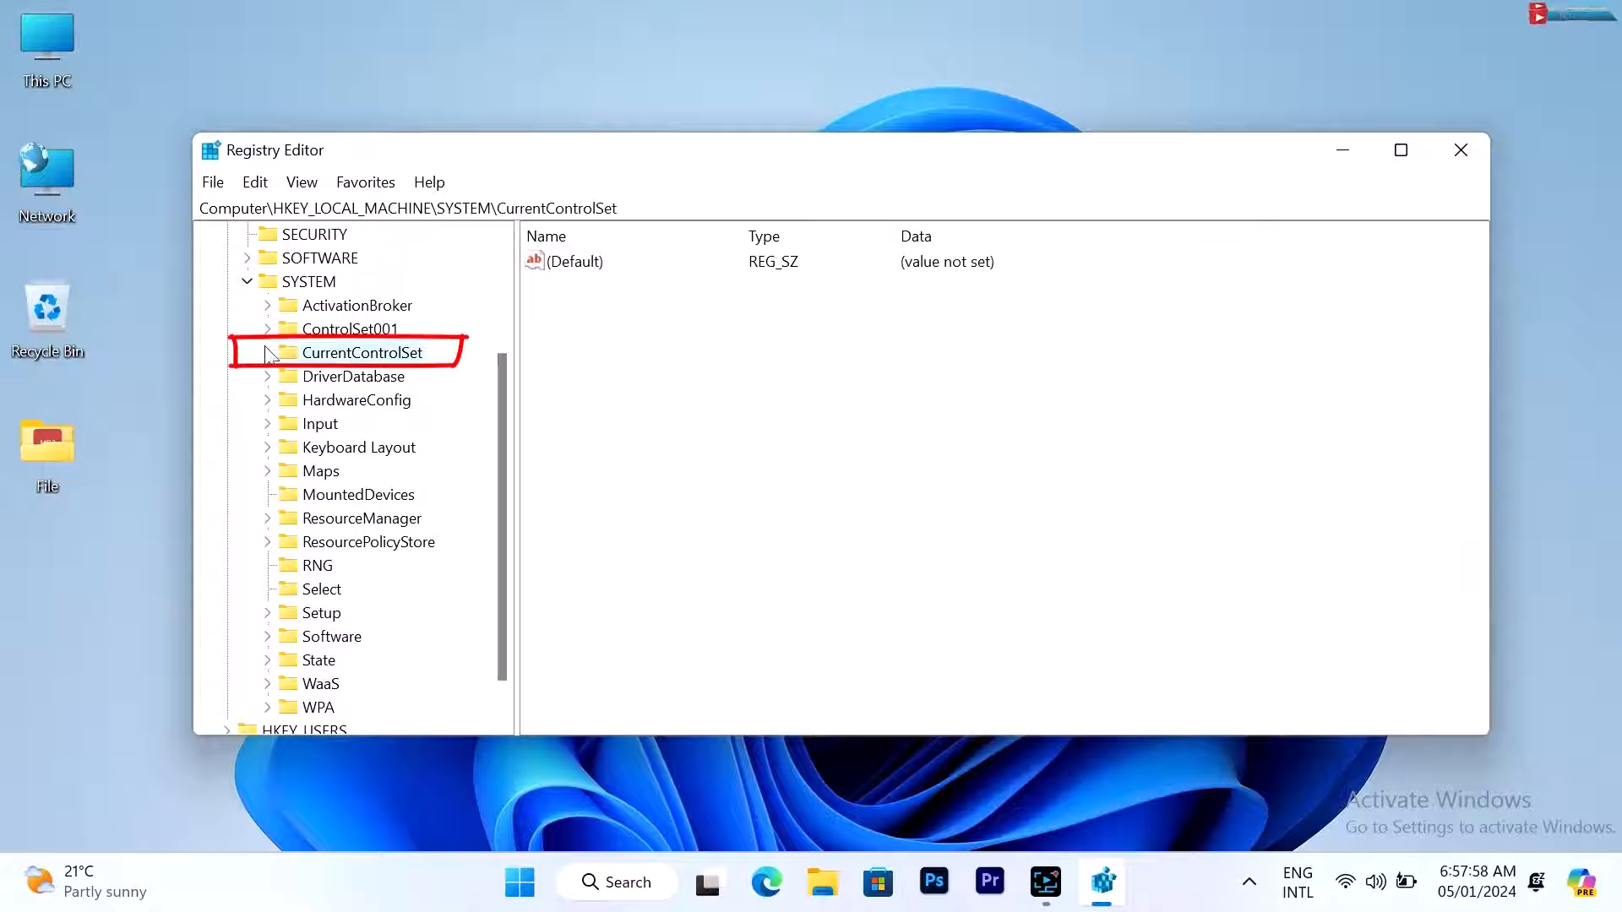
pyautogui.click(269, 352)
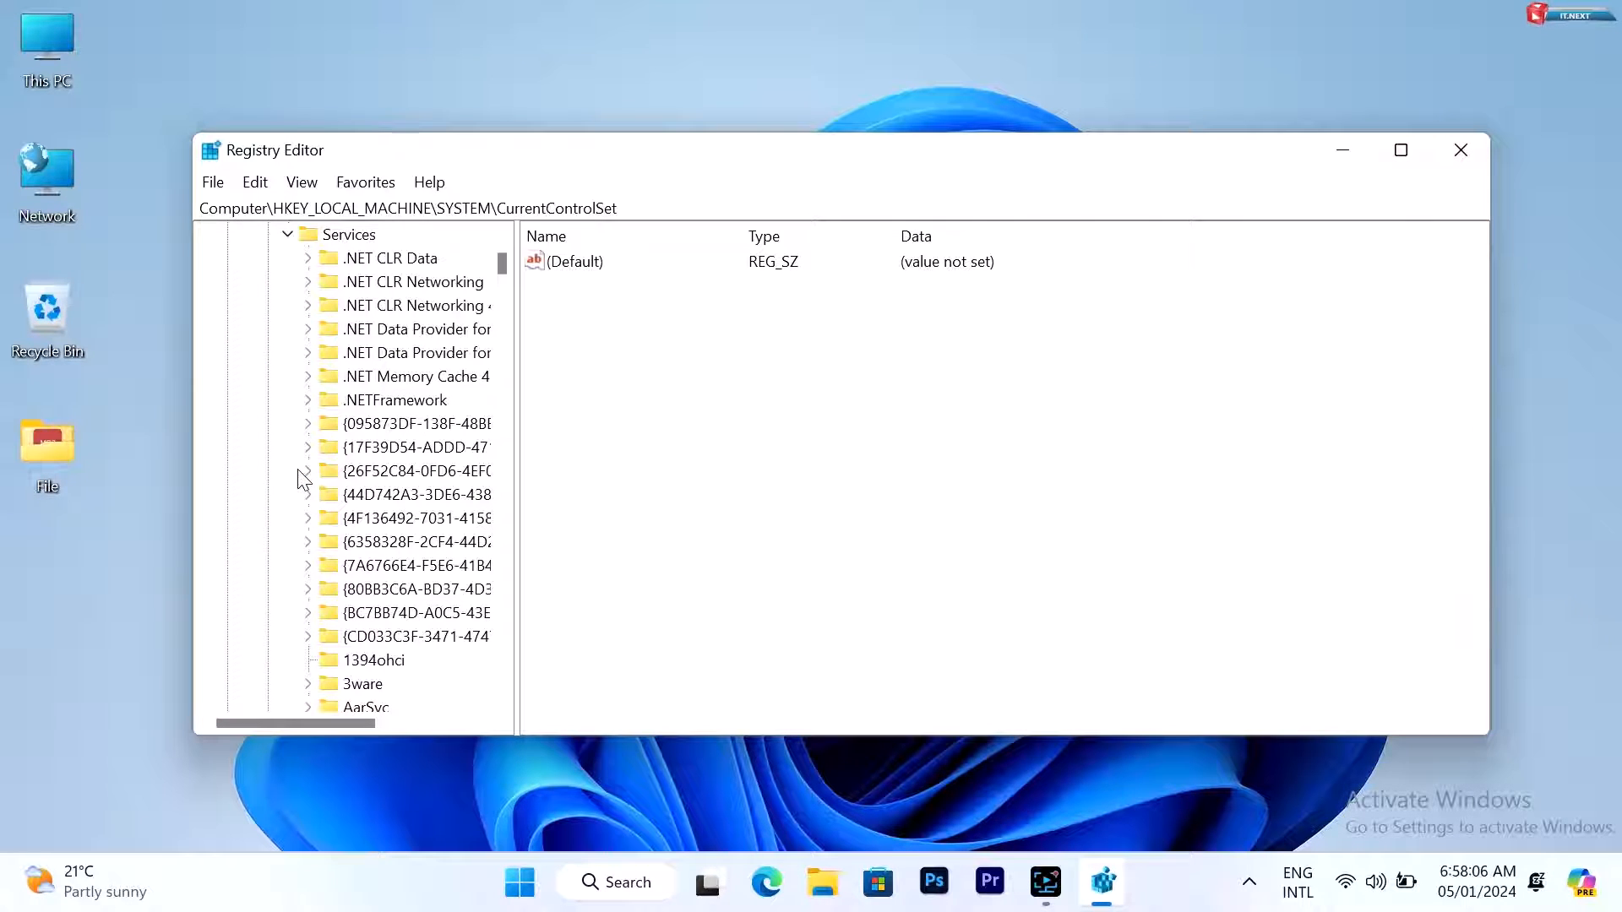
pyautogui.scroll(-3)
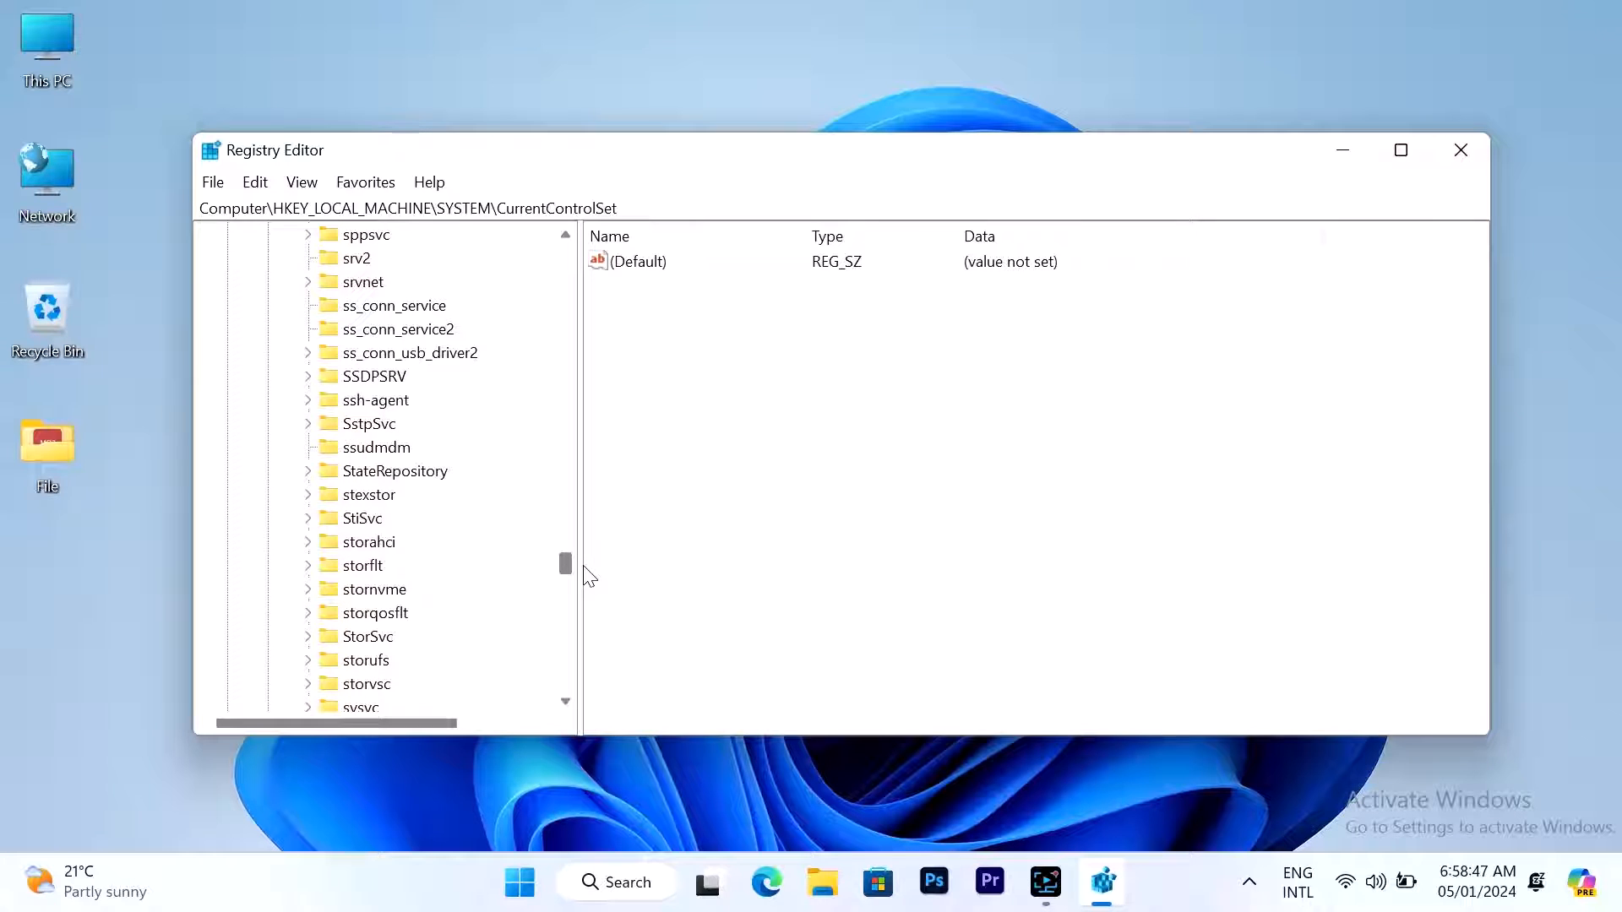
pyautogui.scroll(-3)
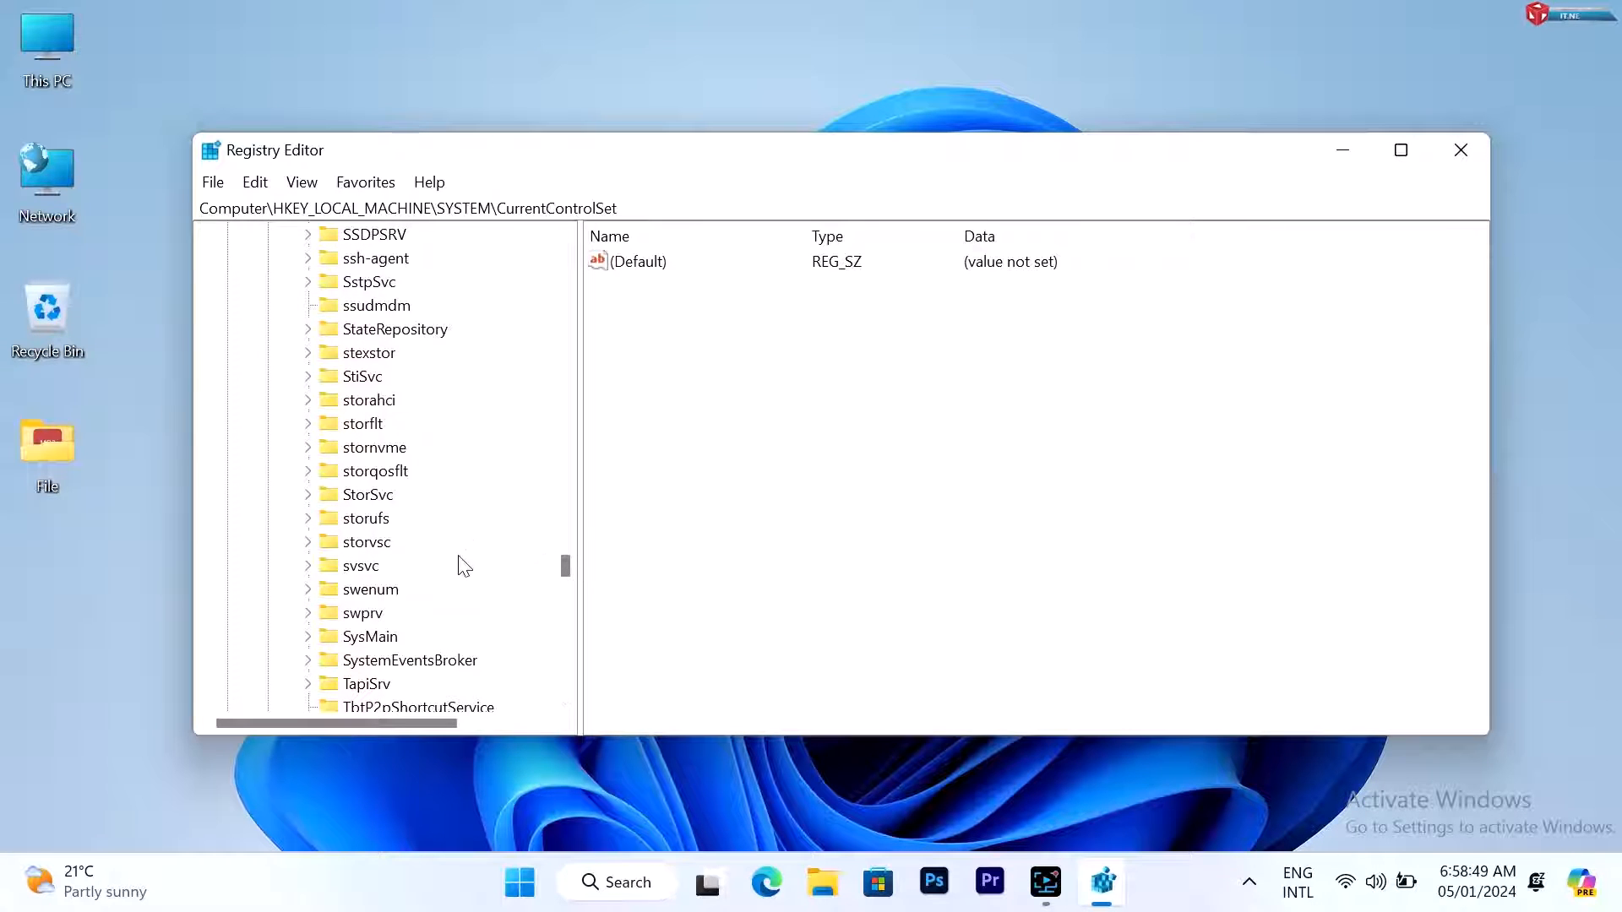
pyautogui.click(360, 566)
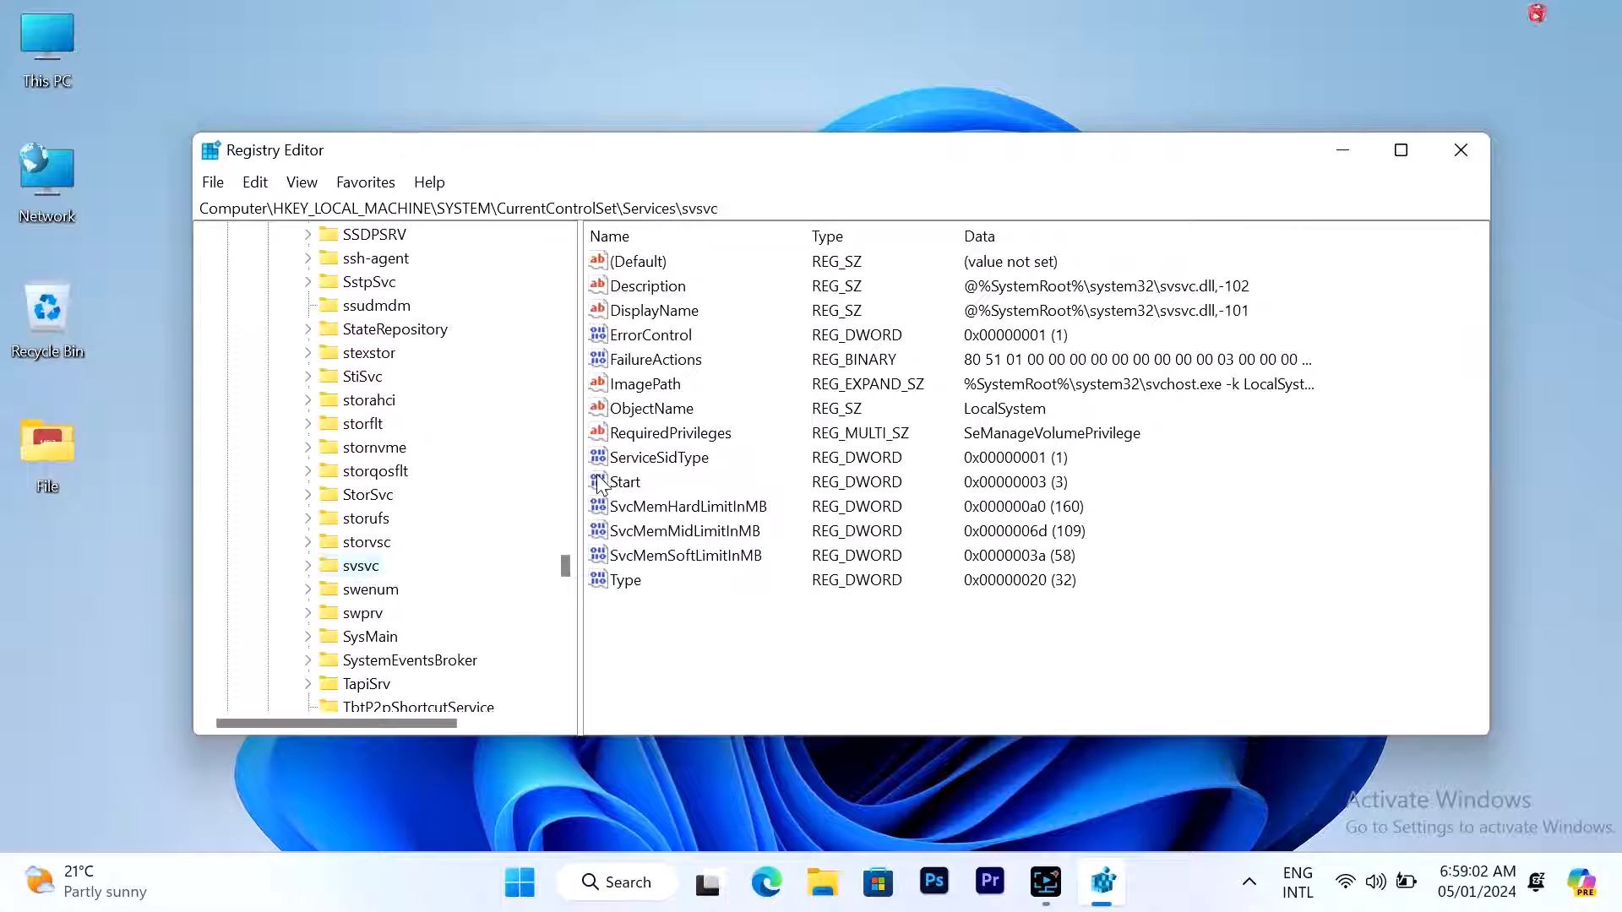
# Step: Modify the svsvc Start value to 4, confirm, and close Registry Editor
pyautogui.rightClick(625, 482)
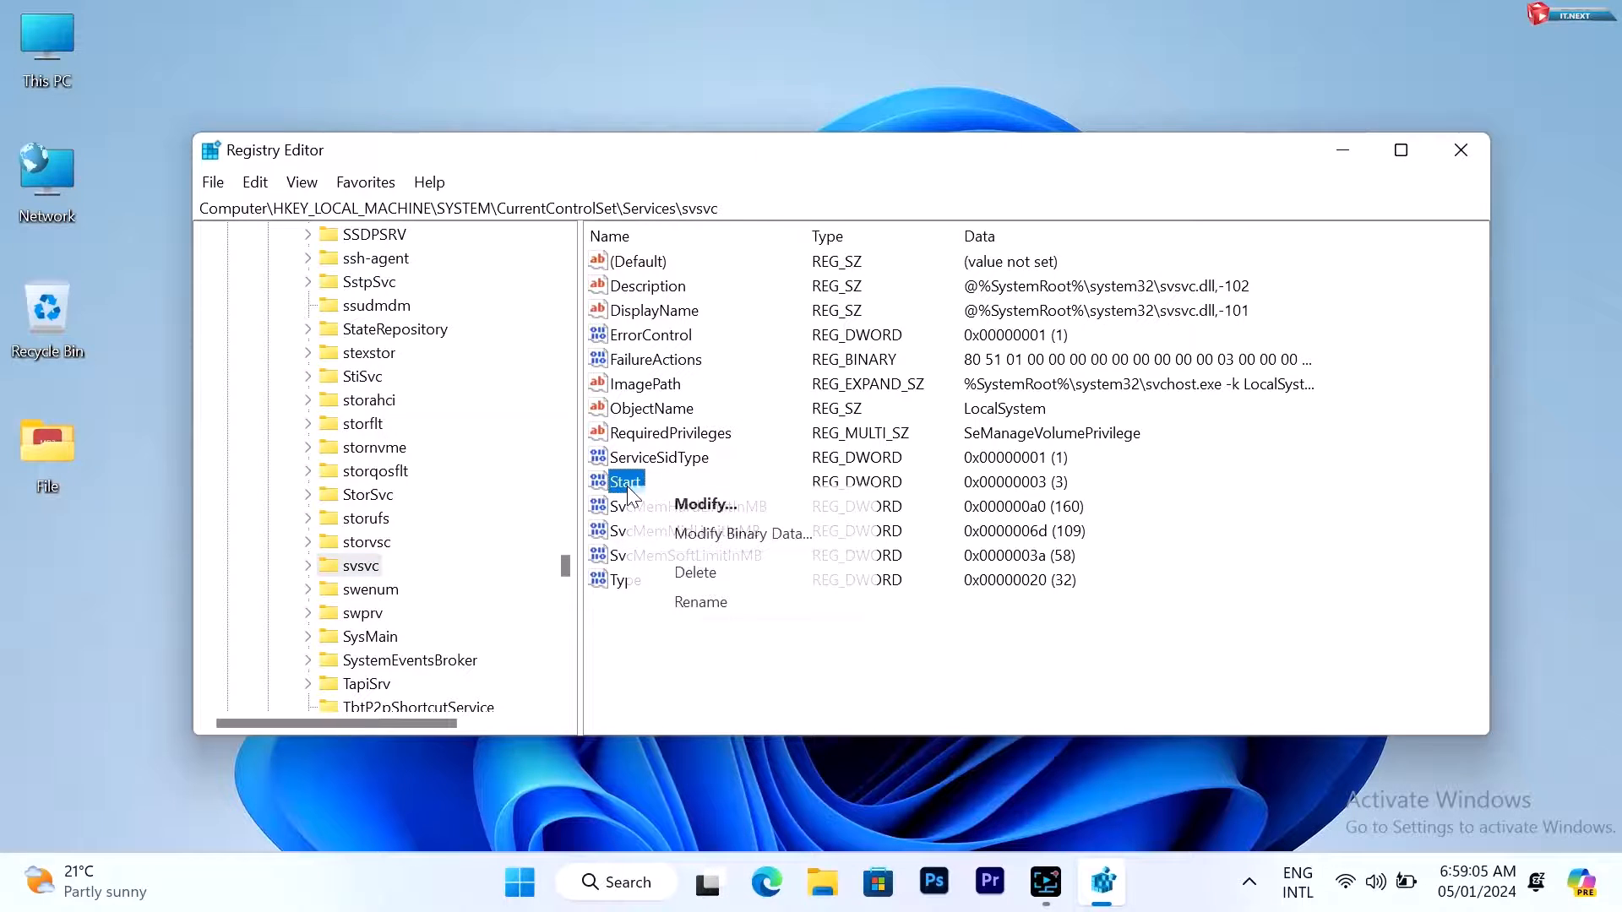
pyautogui.click(702, 505)
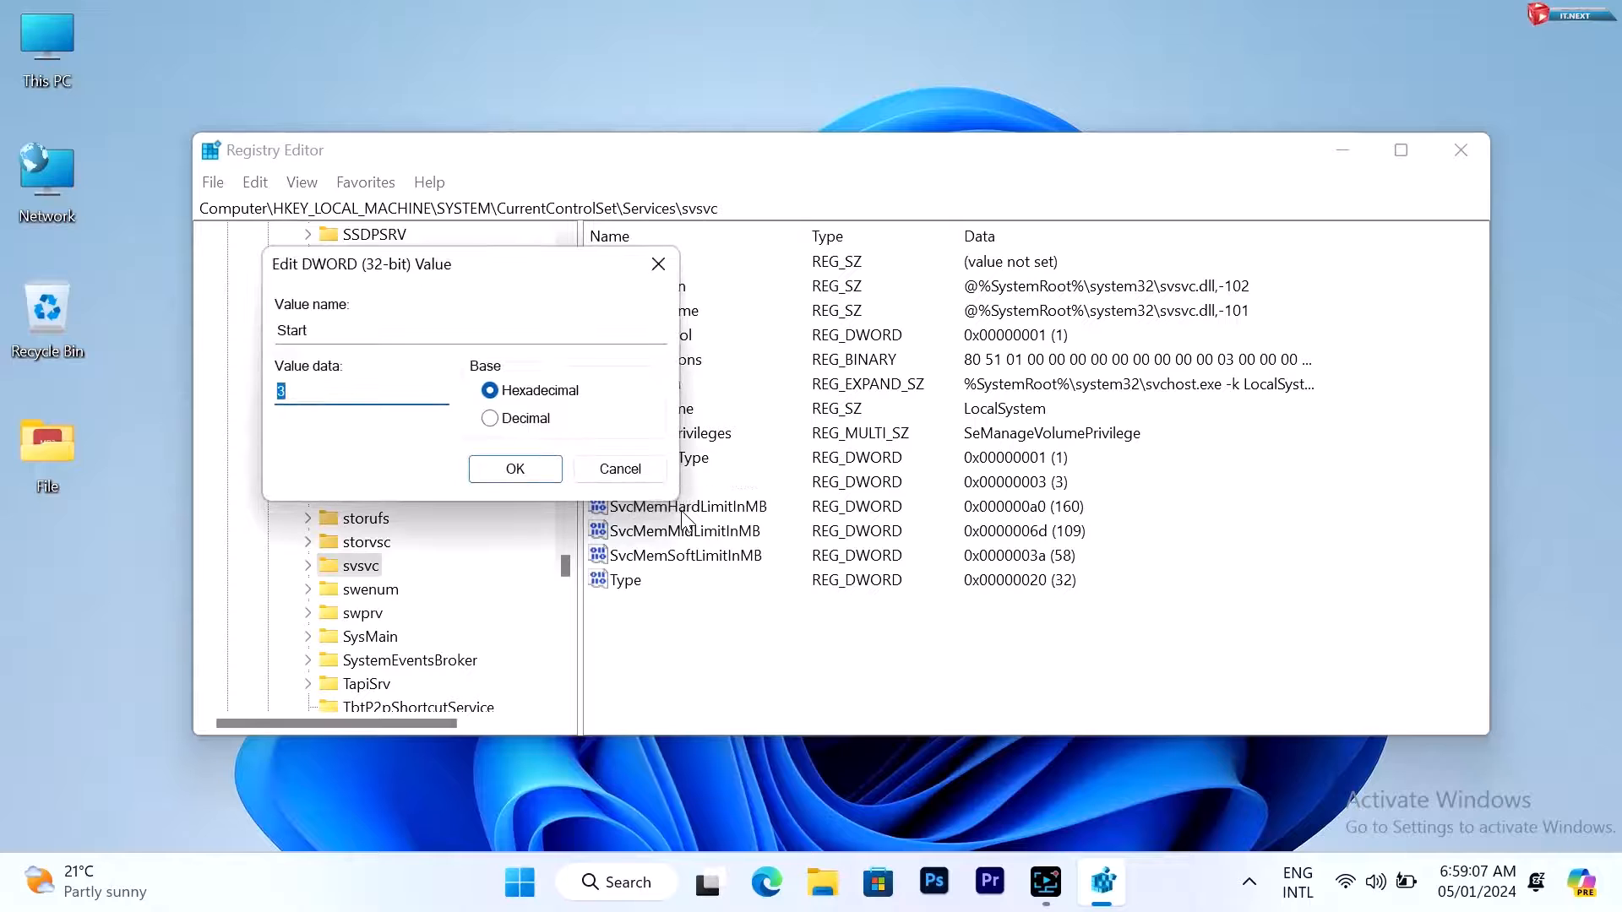
pyautogui.write('4')
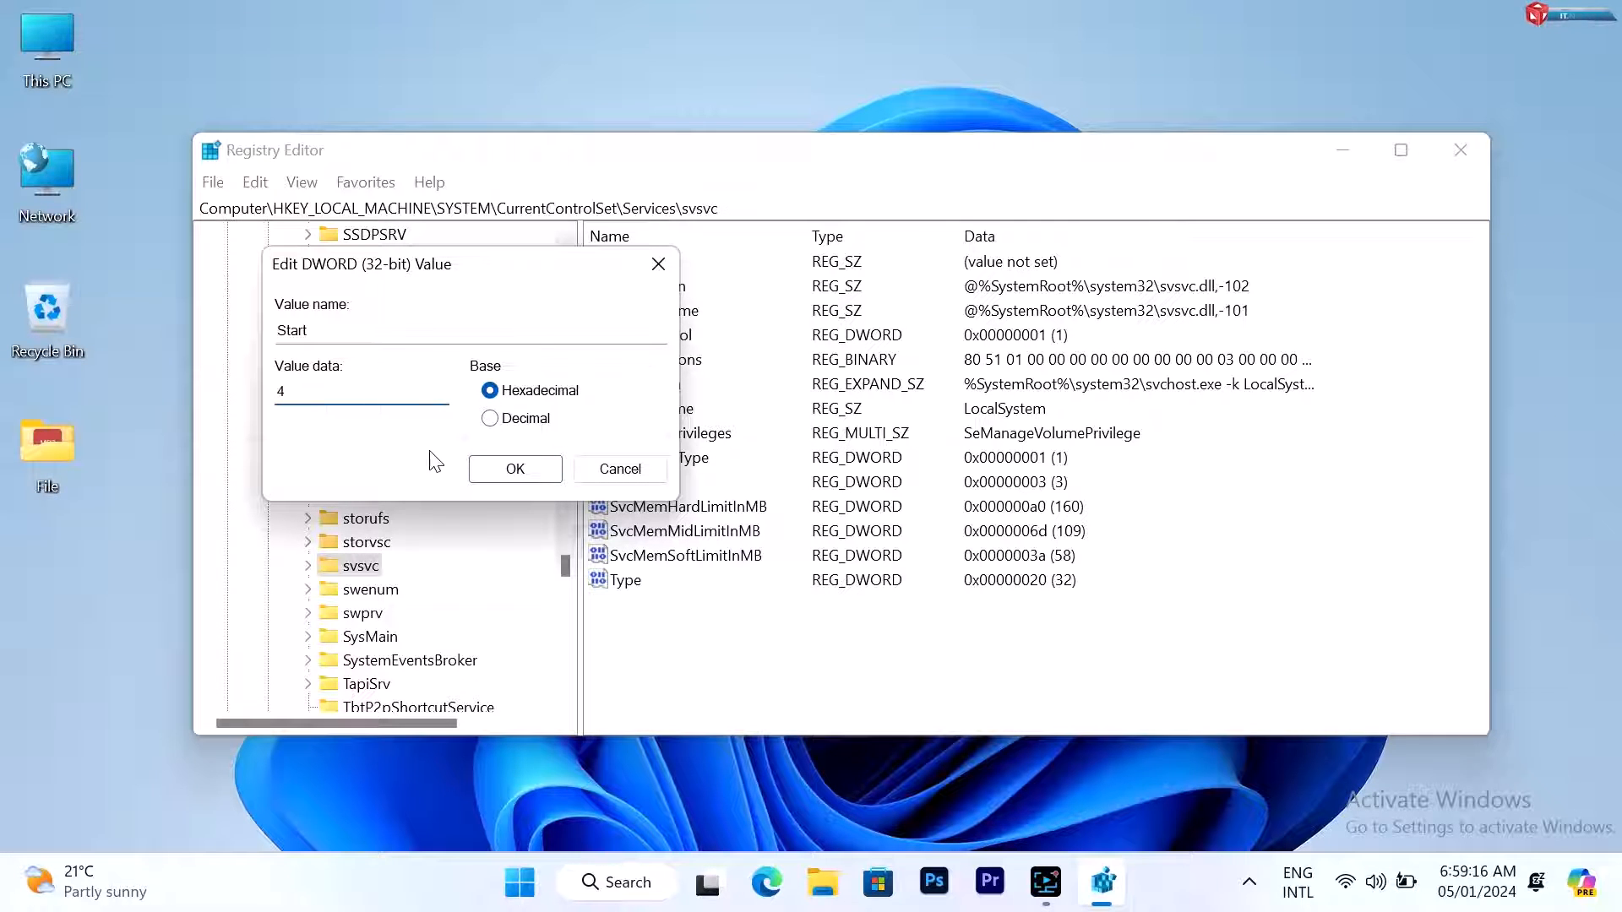
pyautogui.click(514, 468)
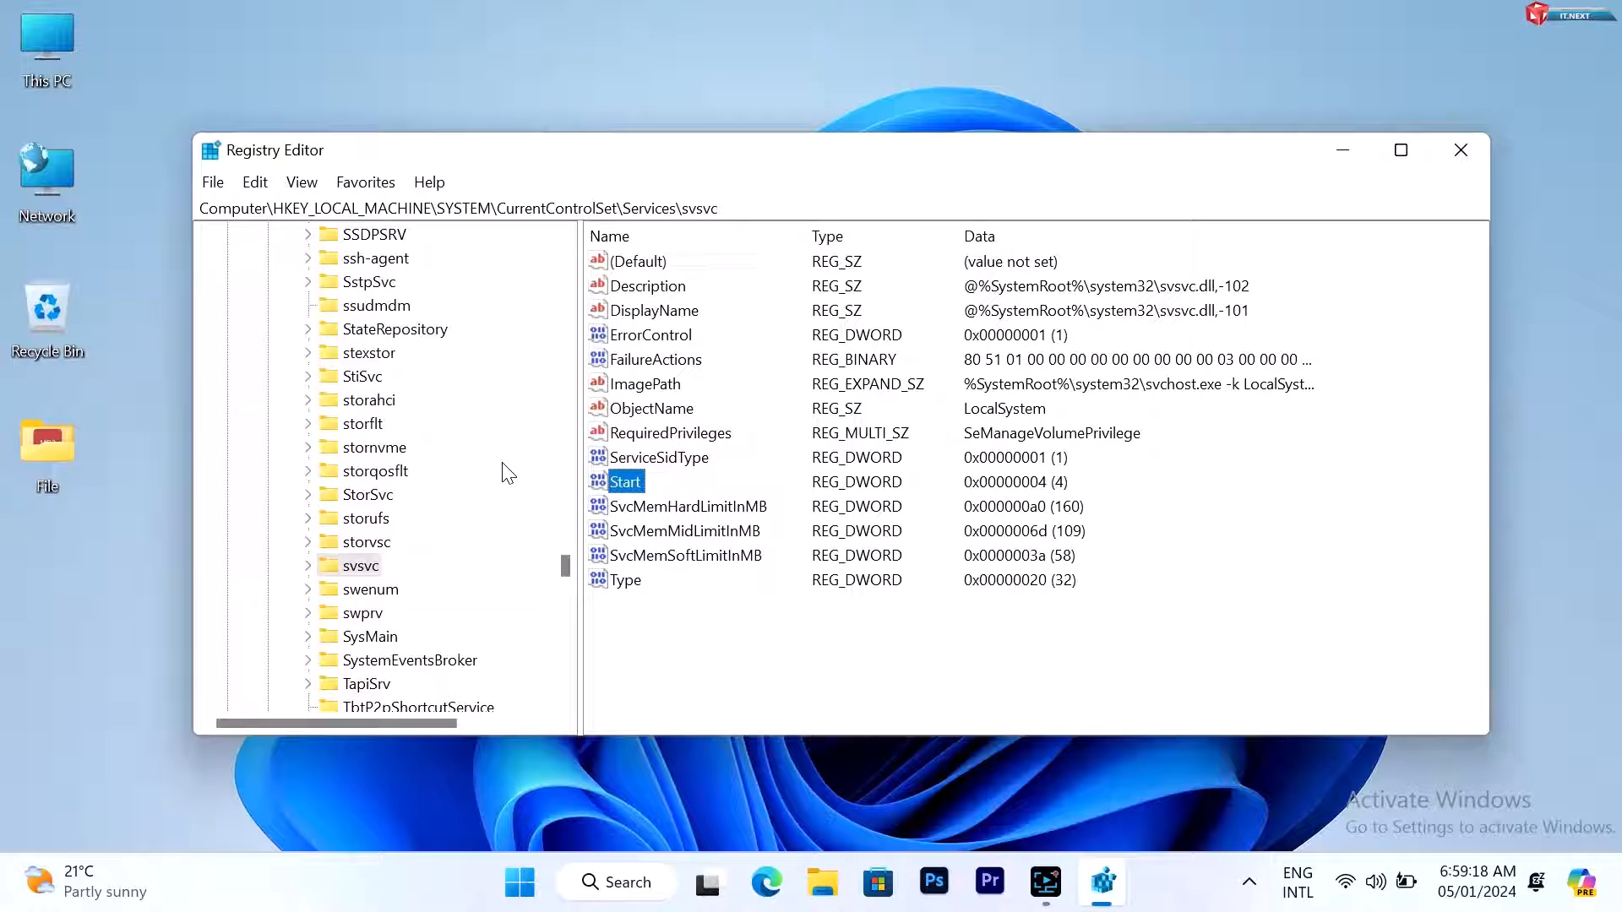
pyautogui.click(1460, 151)
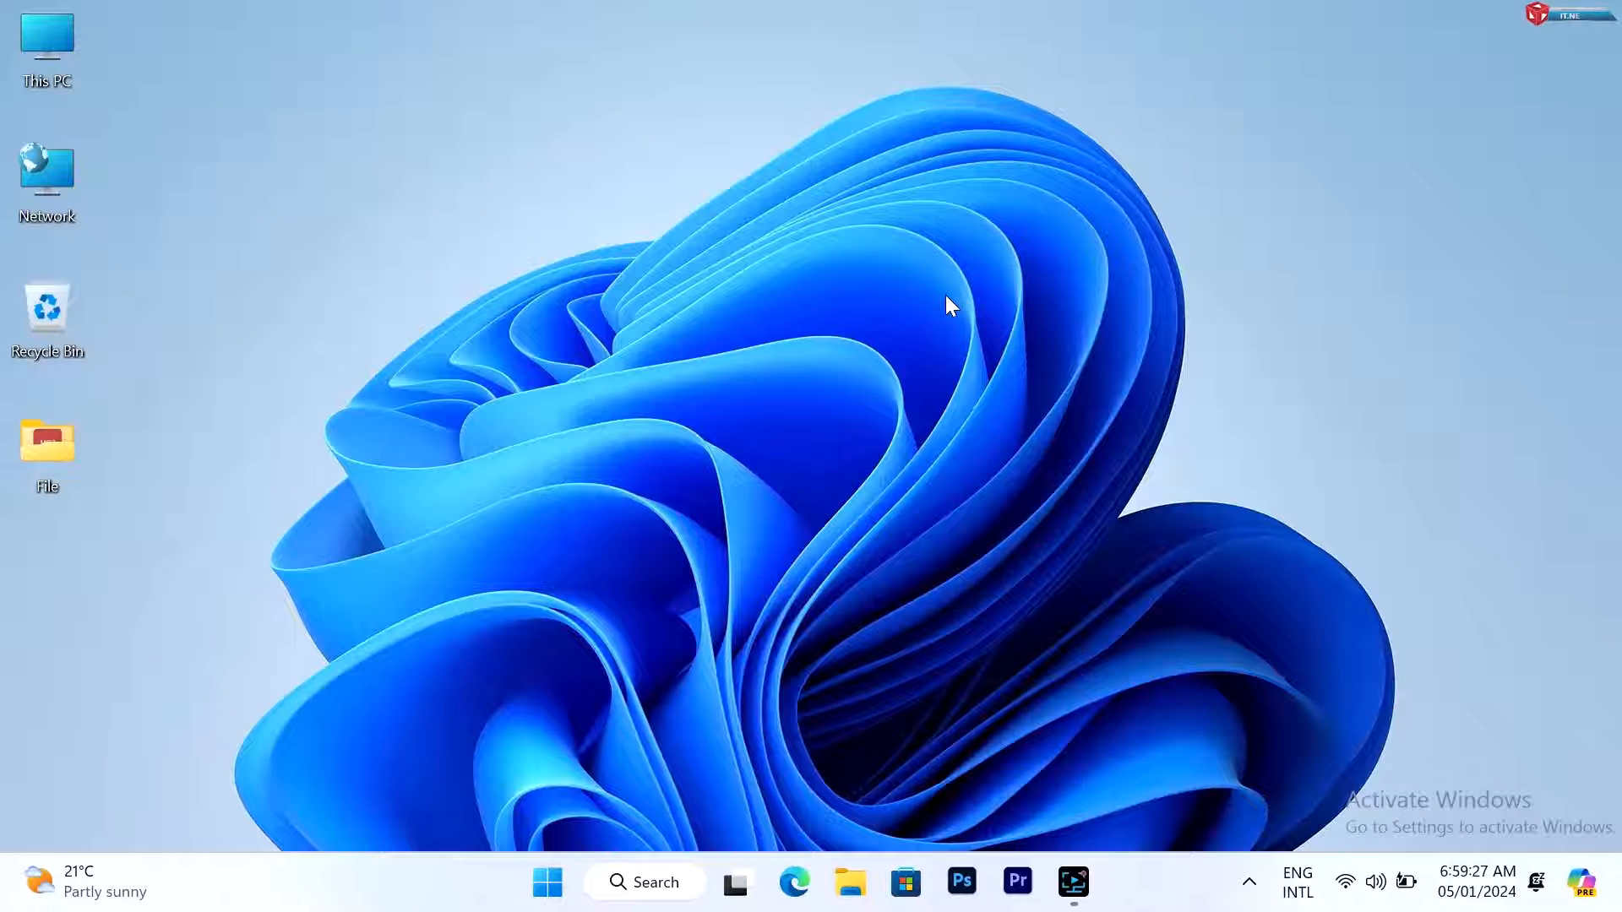
# Step: Open Task Manager from the taskbar and start Run new task
pyautogui.rightClick(482, 884)
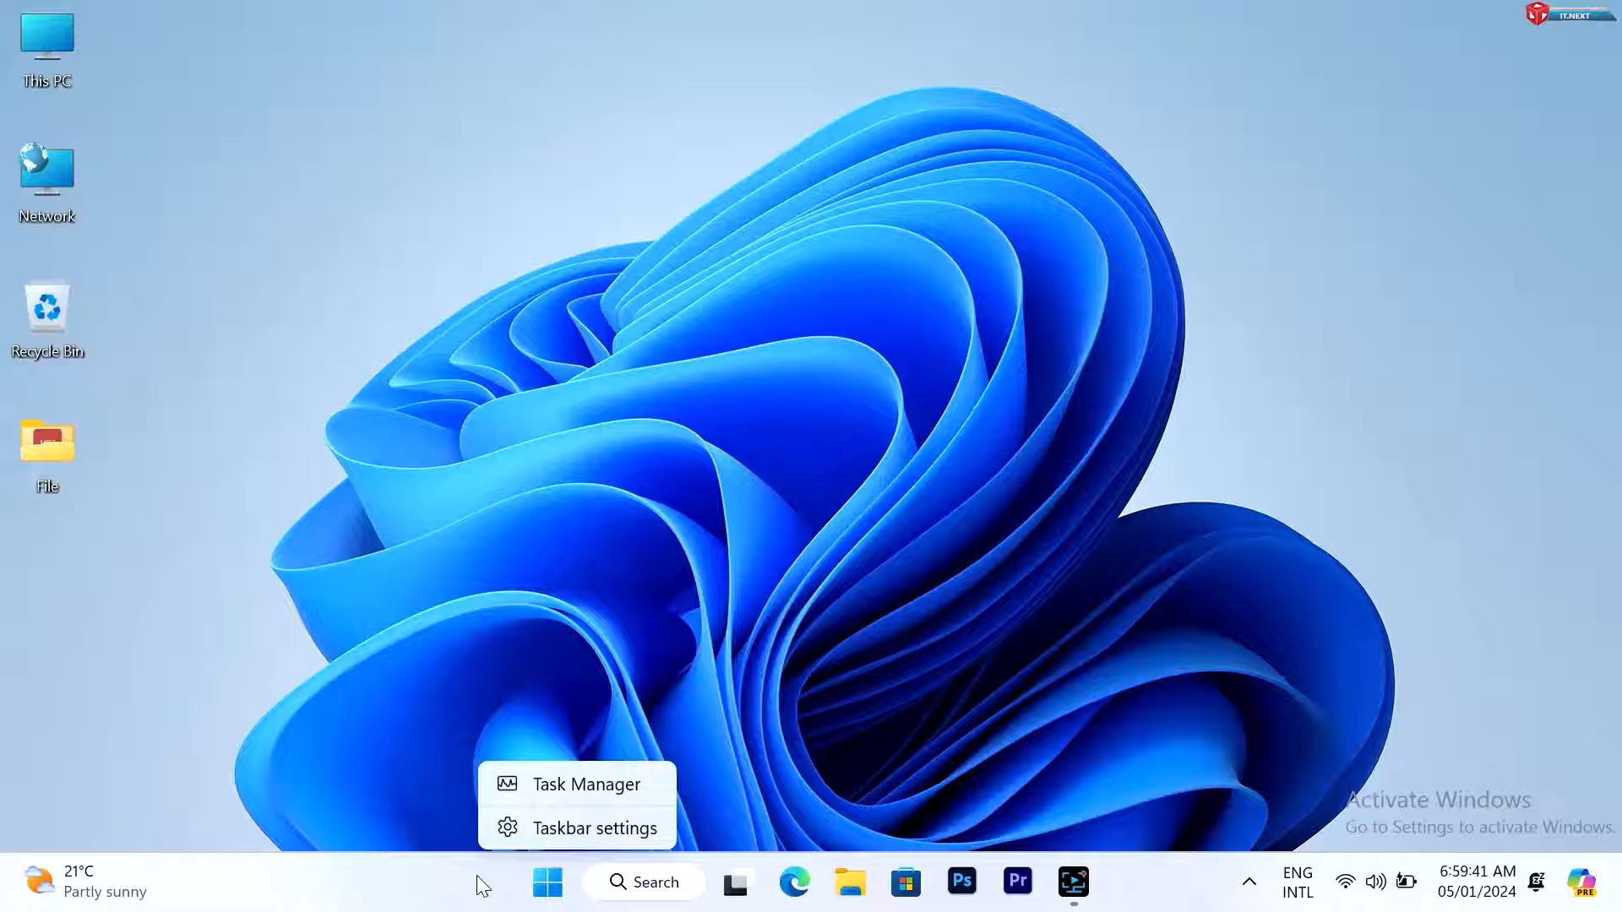
pyautogui.moveTo(604, 791)
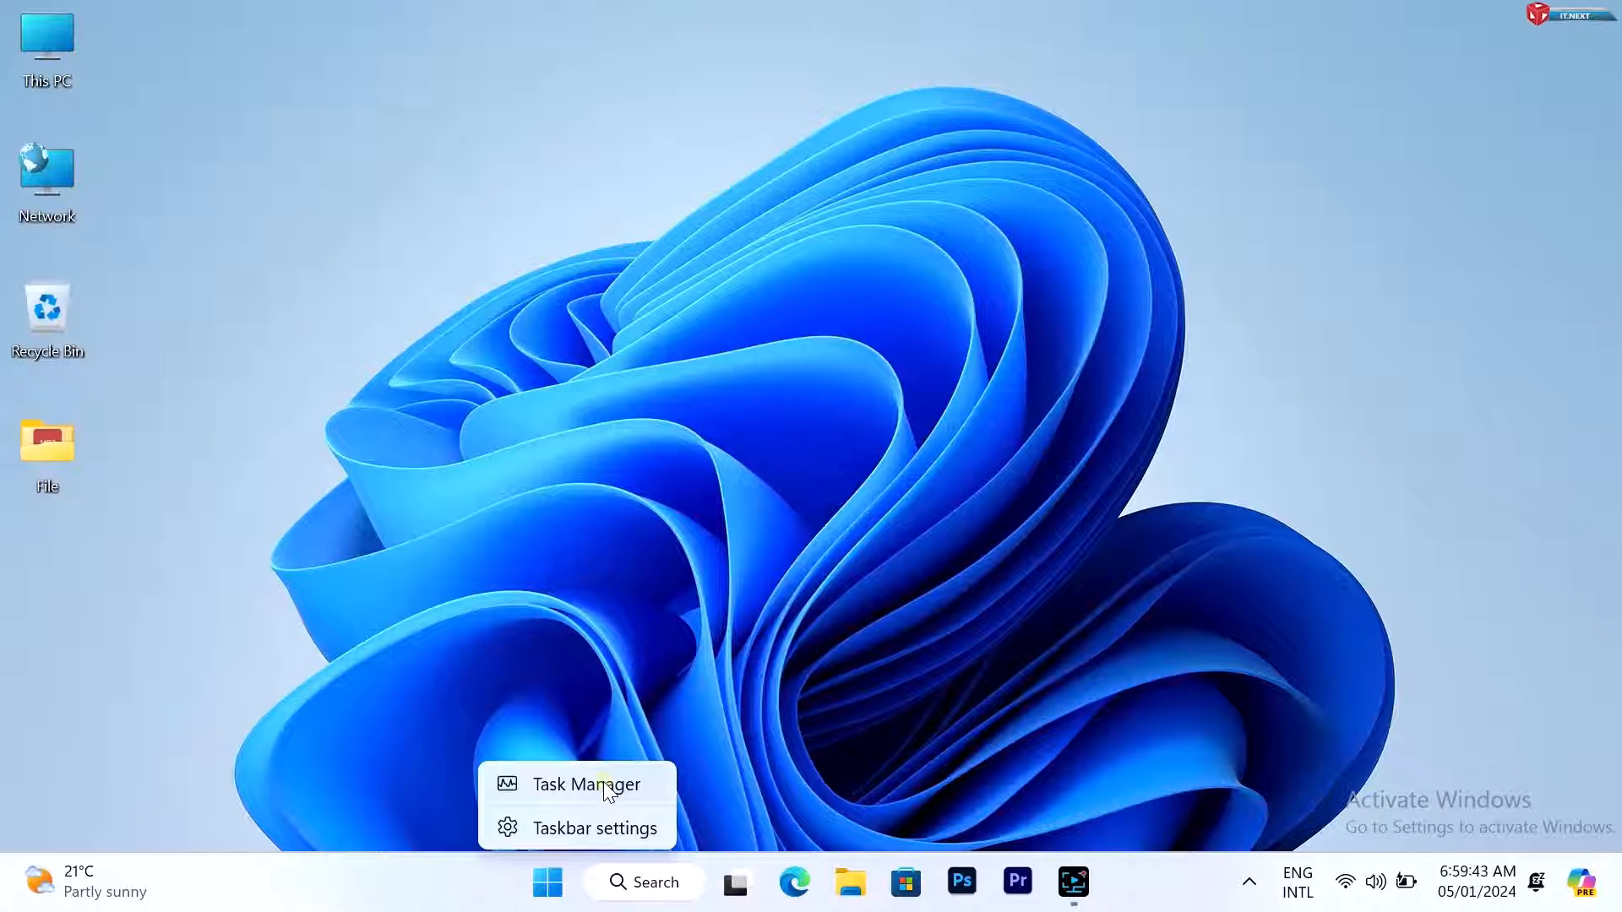
pyautogui.click(586, 784)
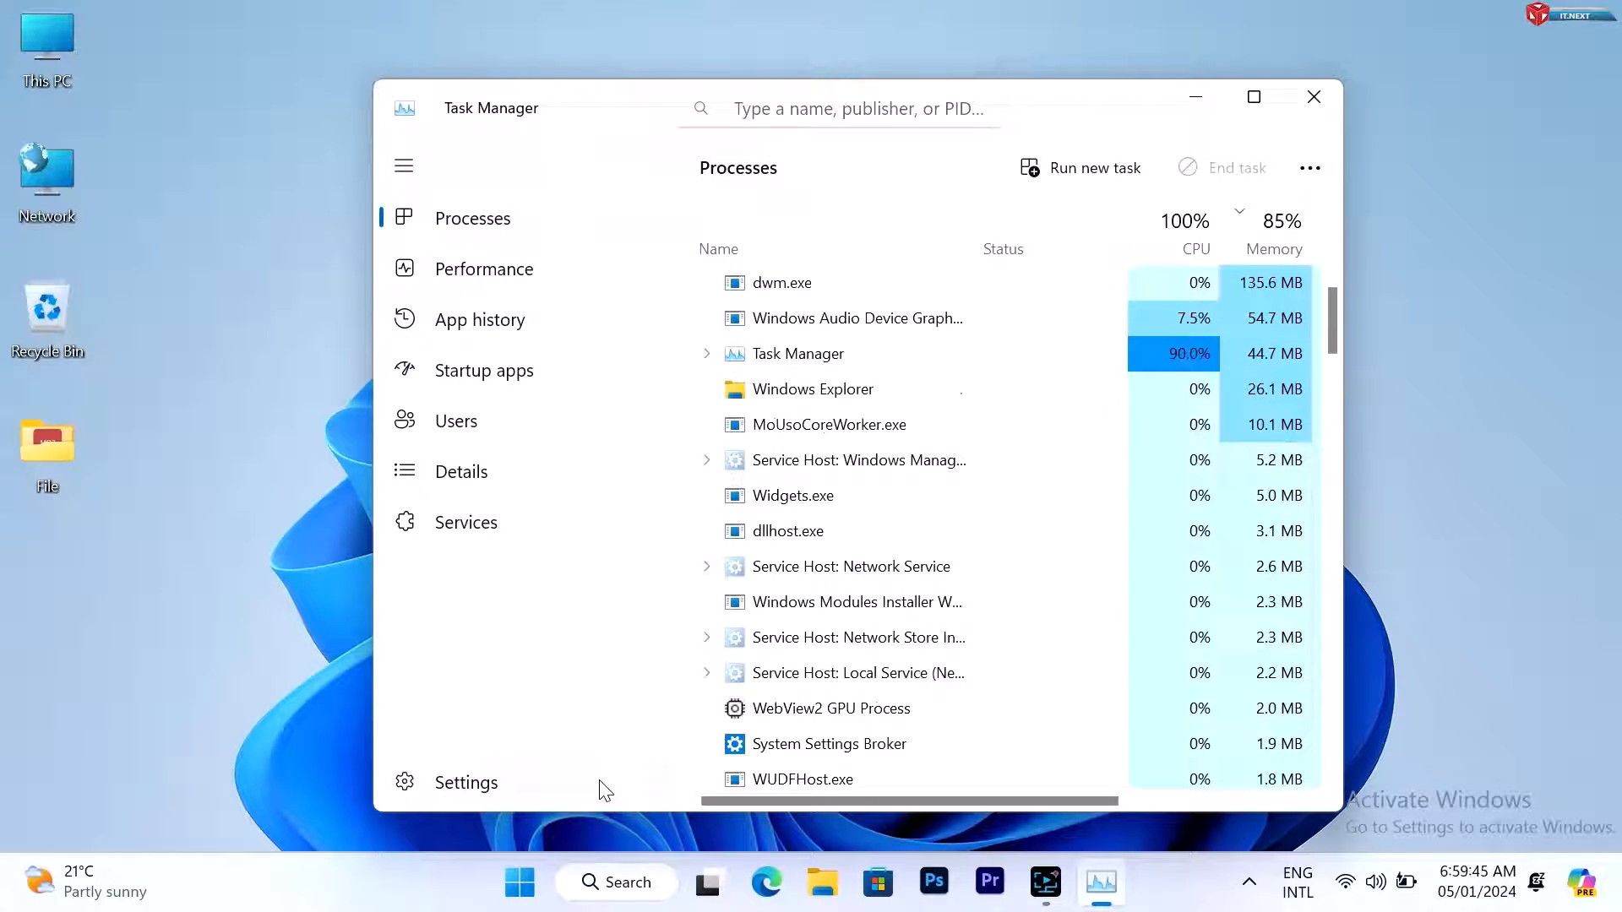
pyautogui.click(403, 166)
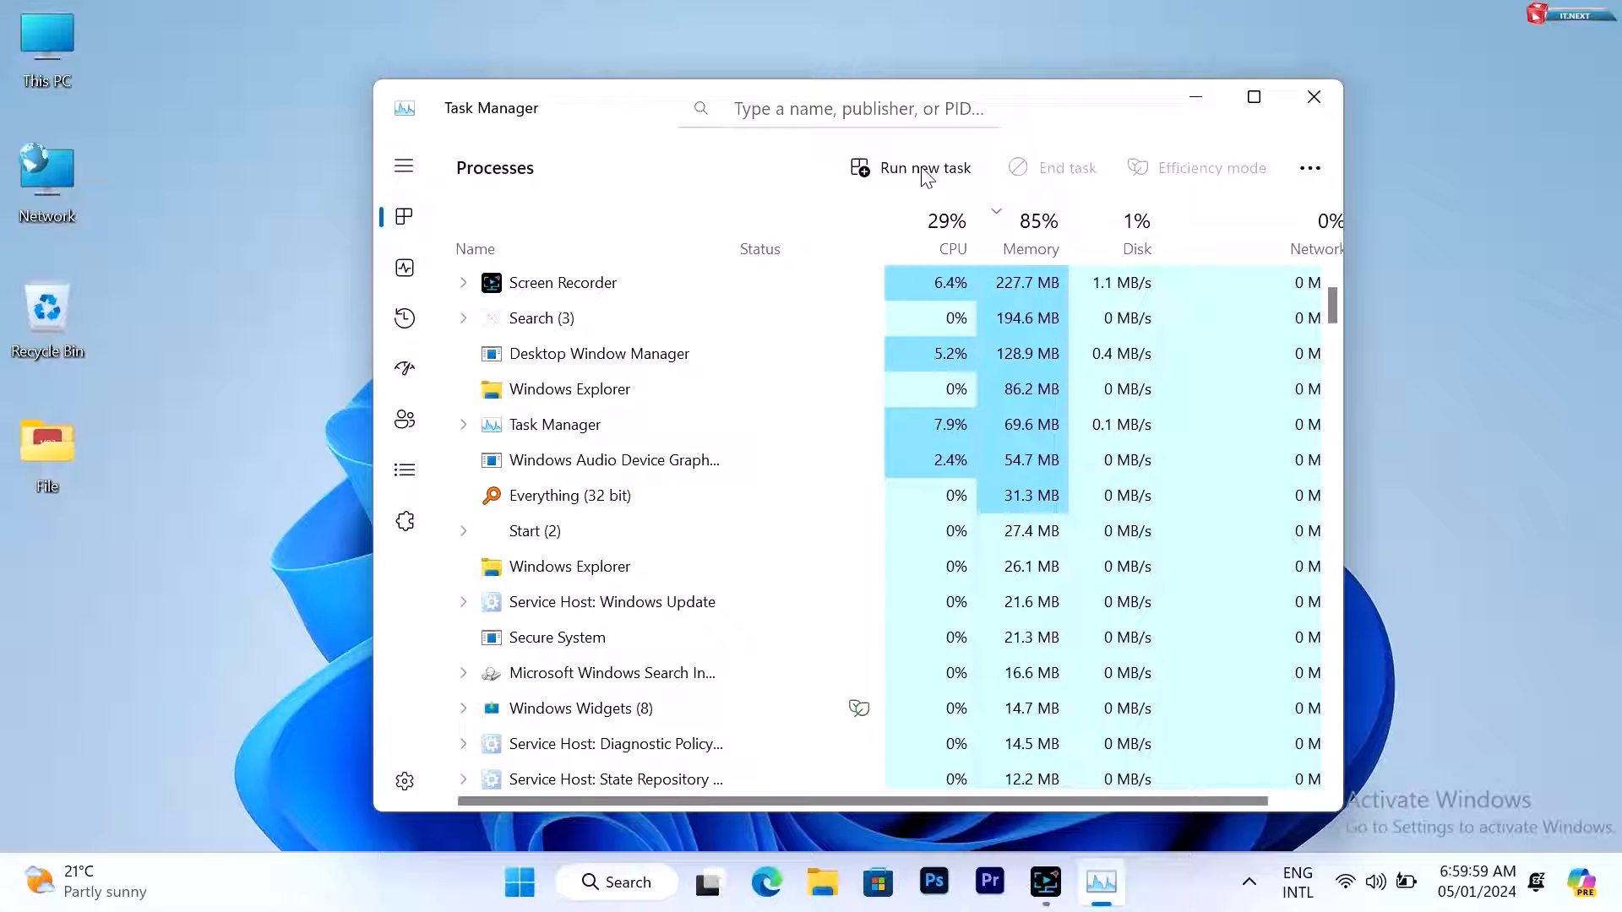
pyautogui.click(924, 167)
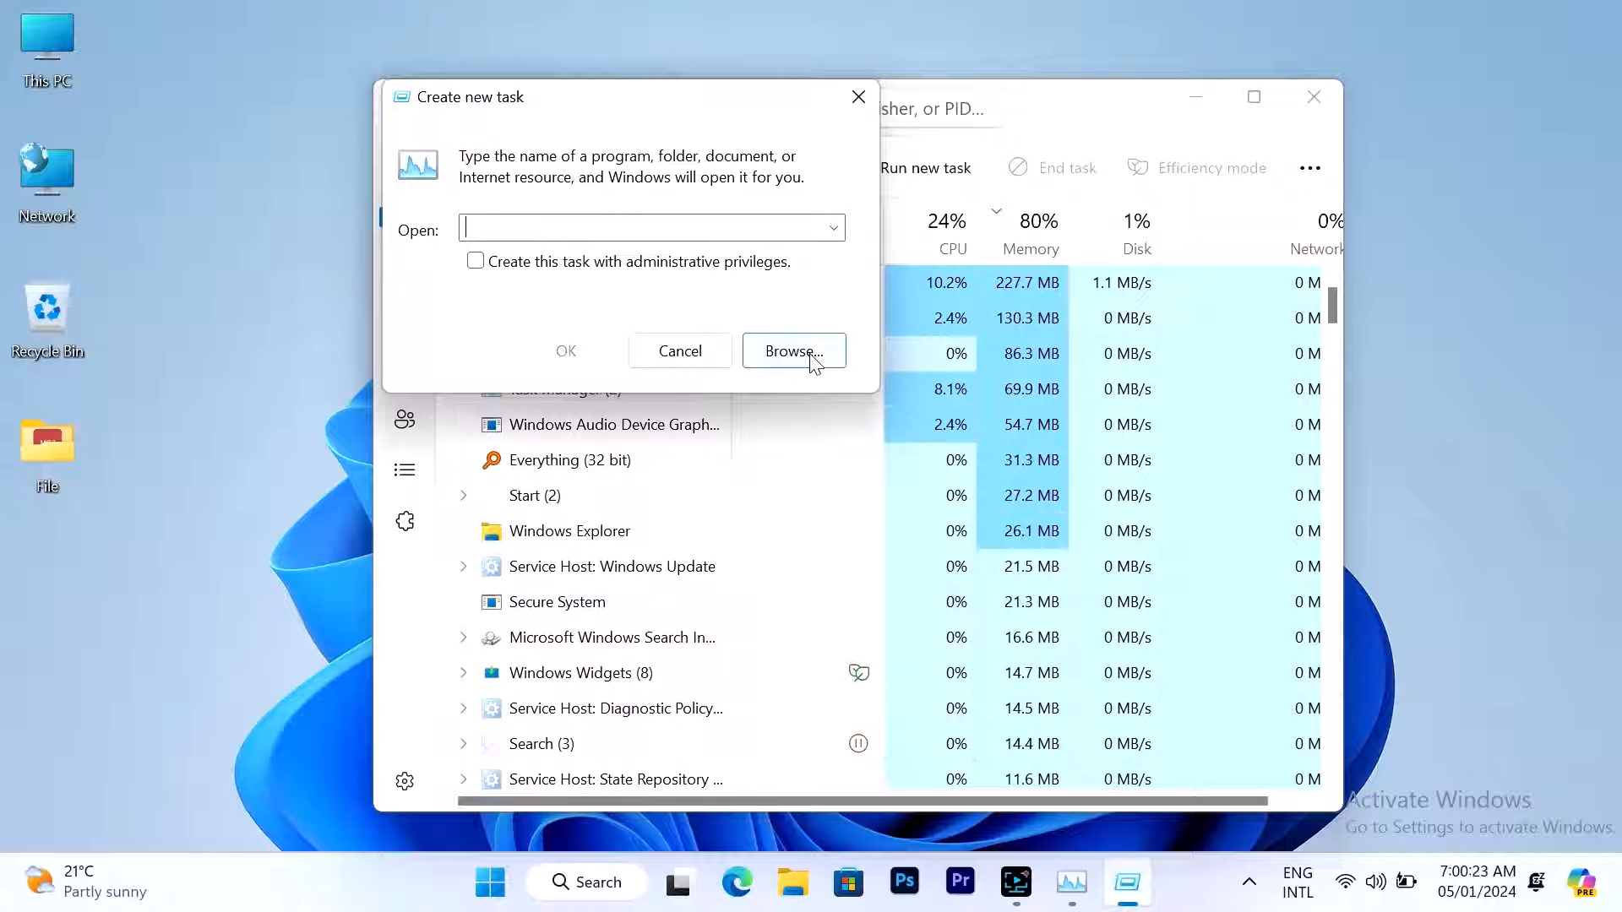
# Step: Browse to cmd.exe in System32, append --update, and launch it as a new task
pyautogui.click(795, 352)
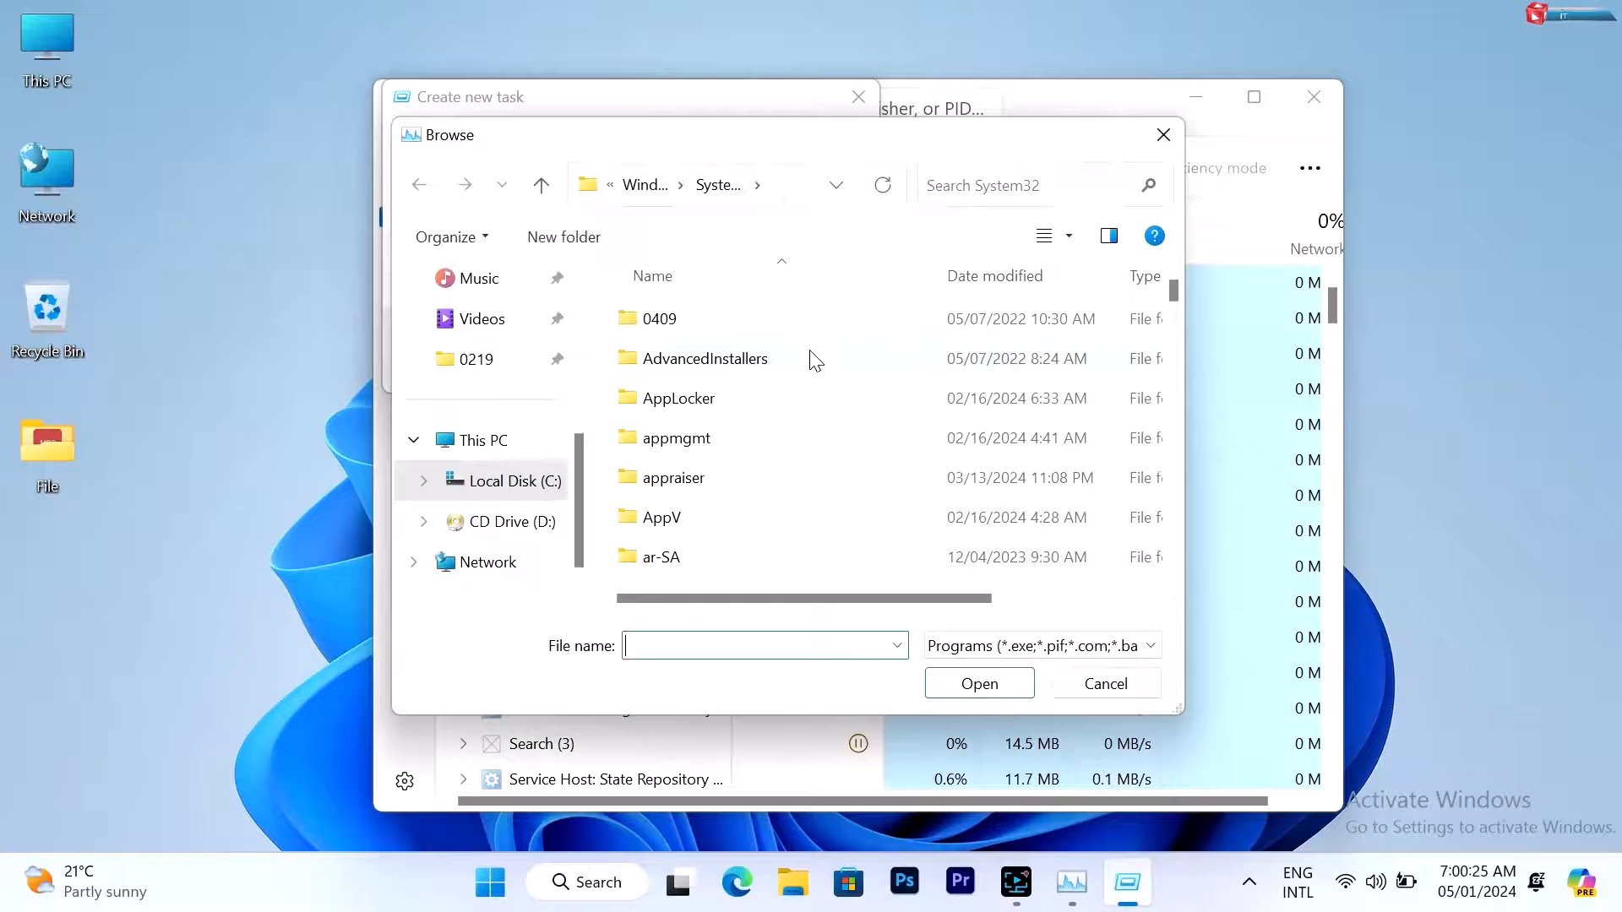
pyautogui.moveTo(708, 358)
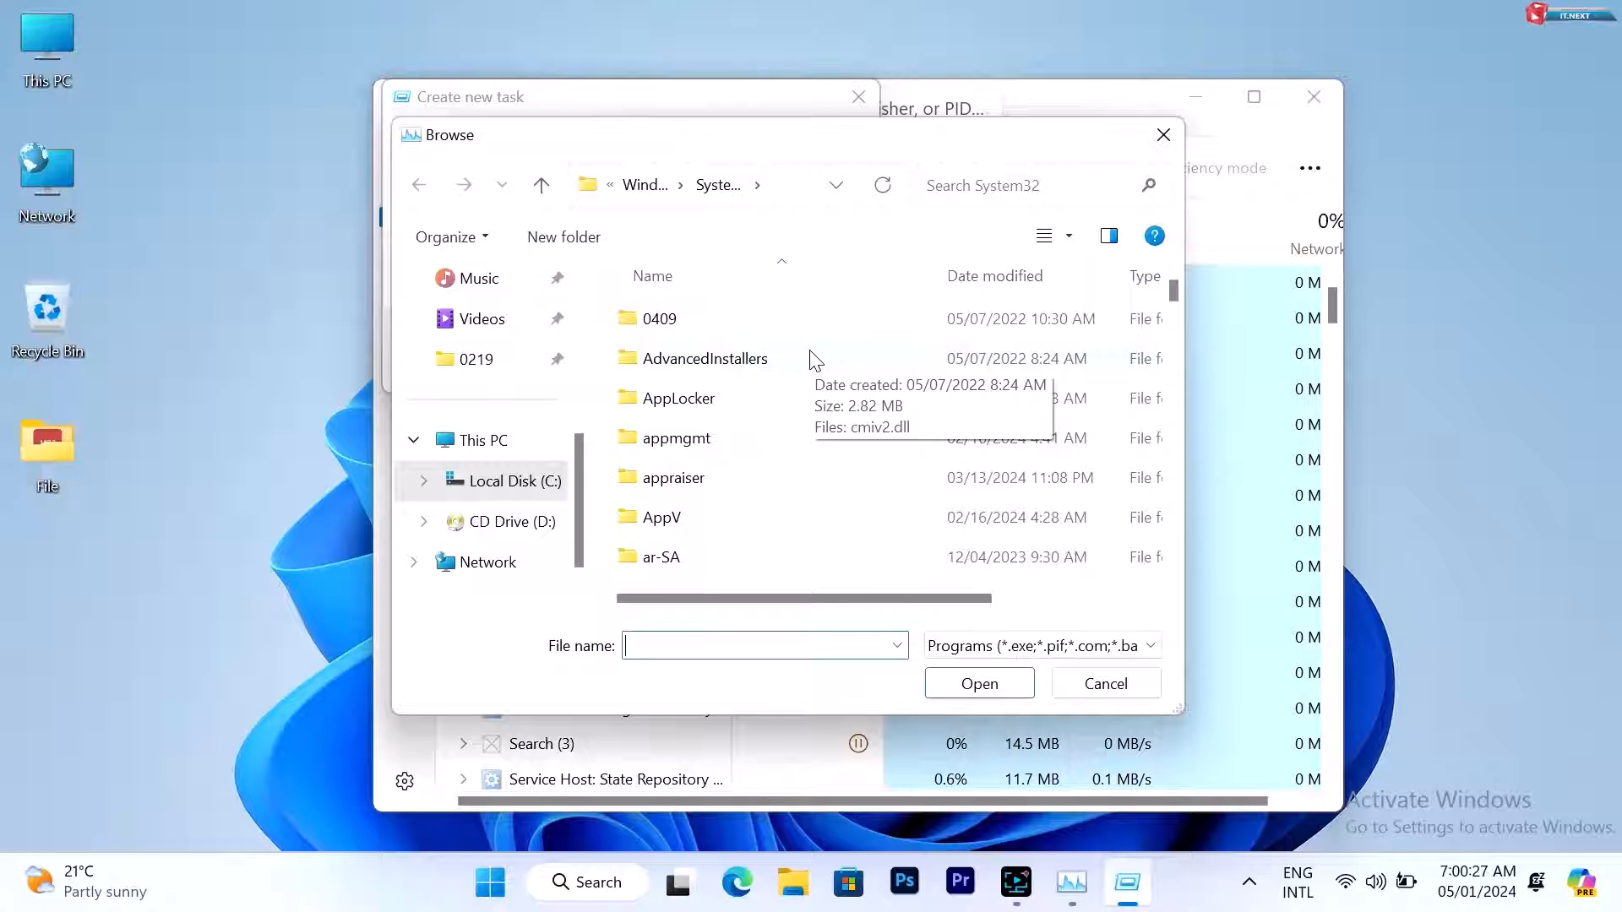
pyautogui.scroll(-3)
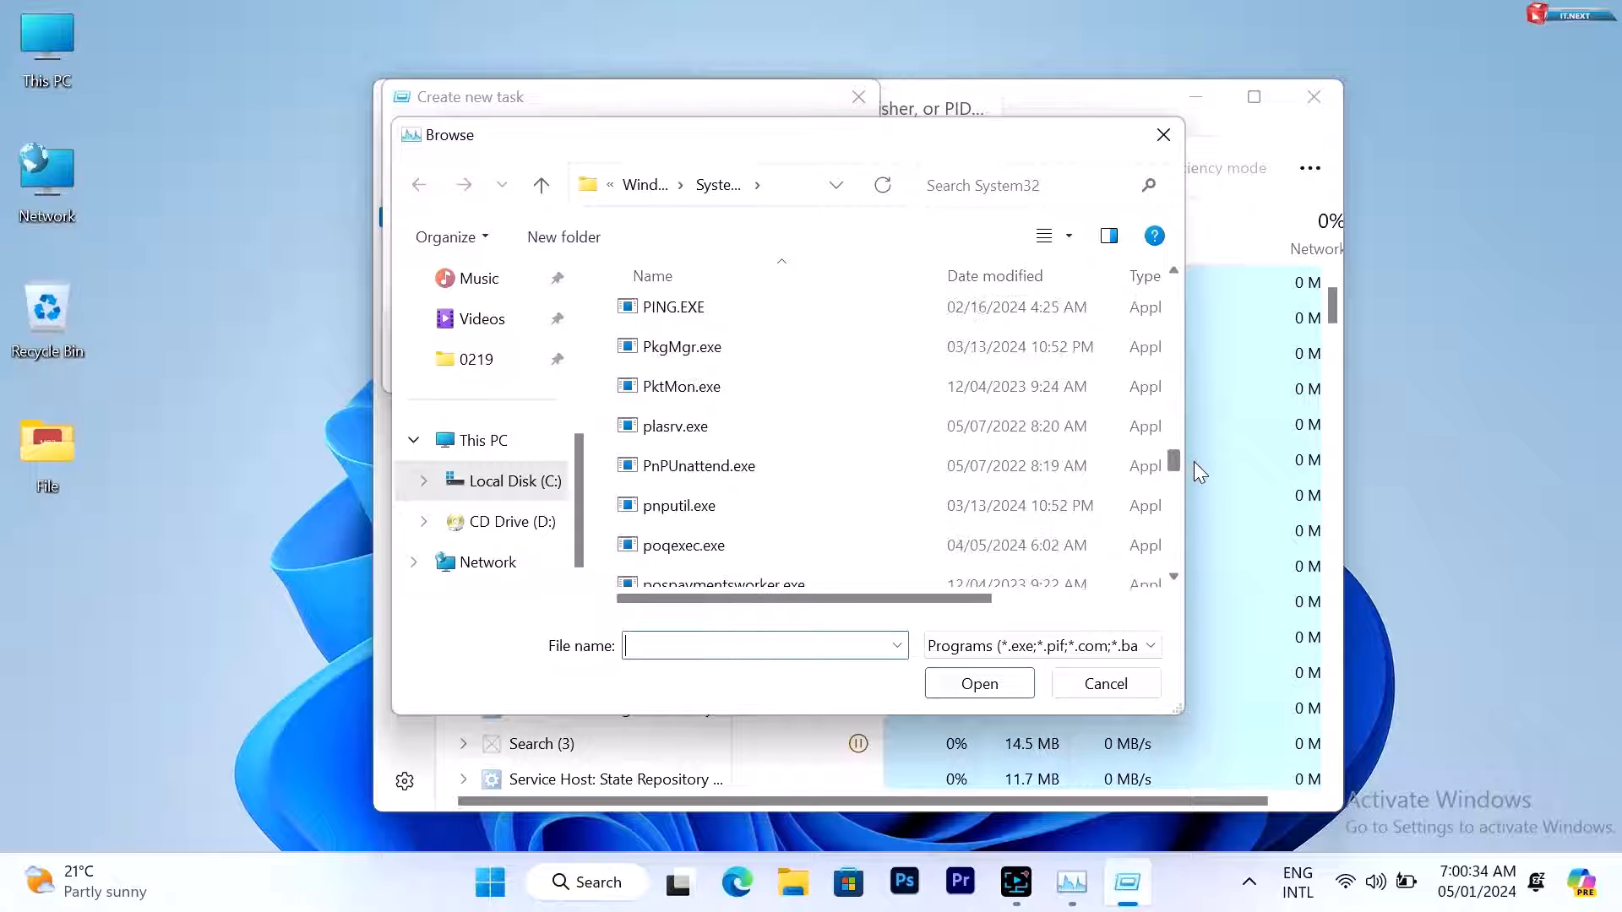
pyautogui.scroll(-3)
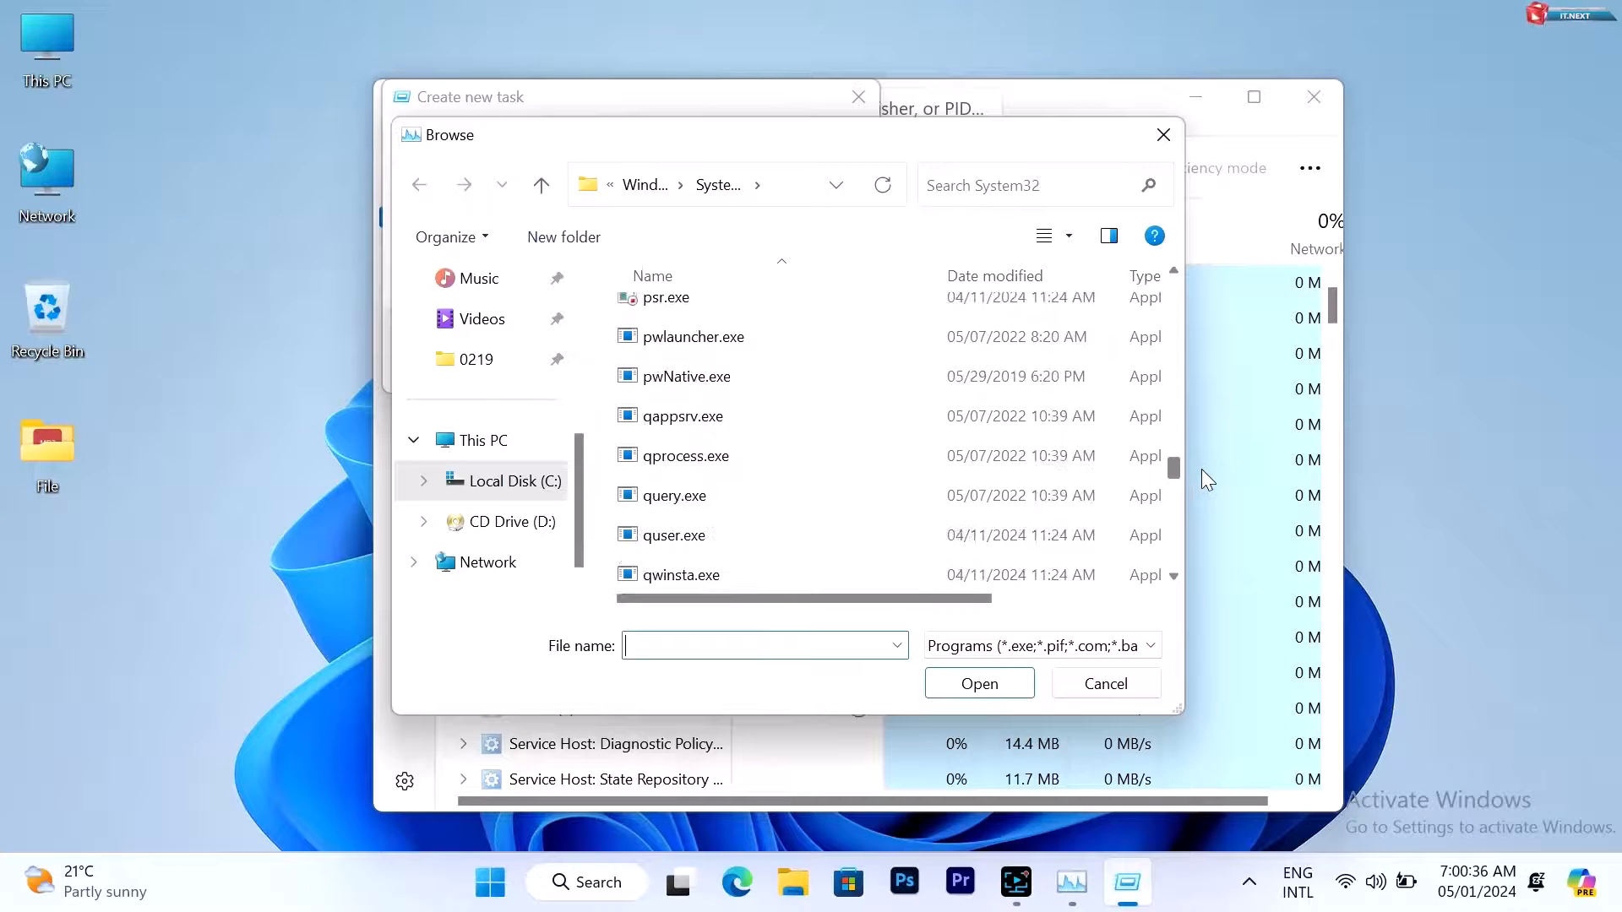
pyautogui.click(671, 561)
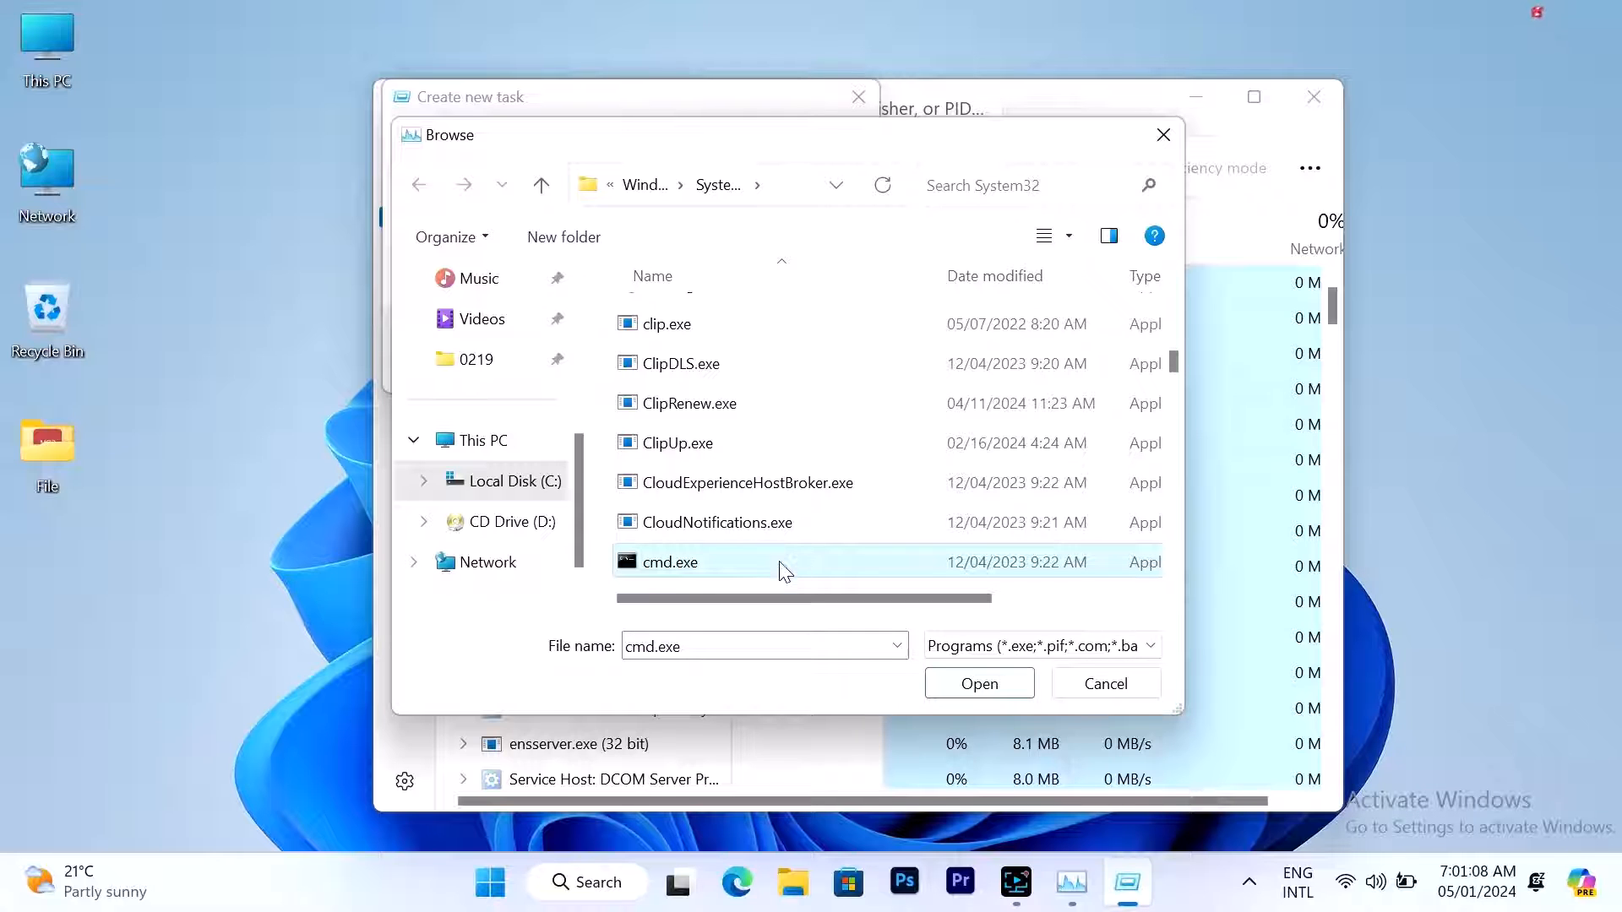
pyautogui.click(978, 683)
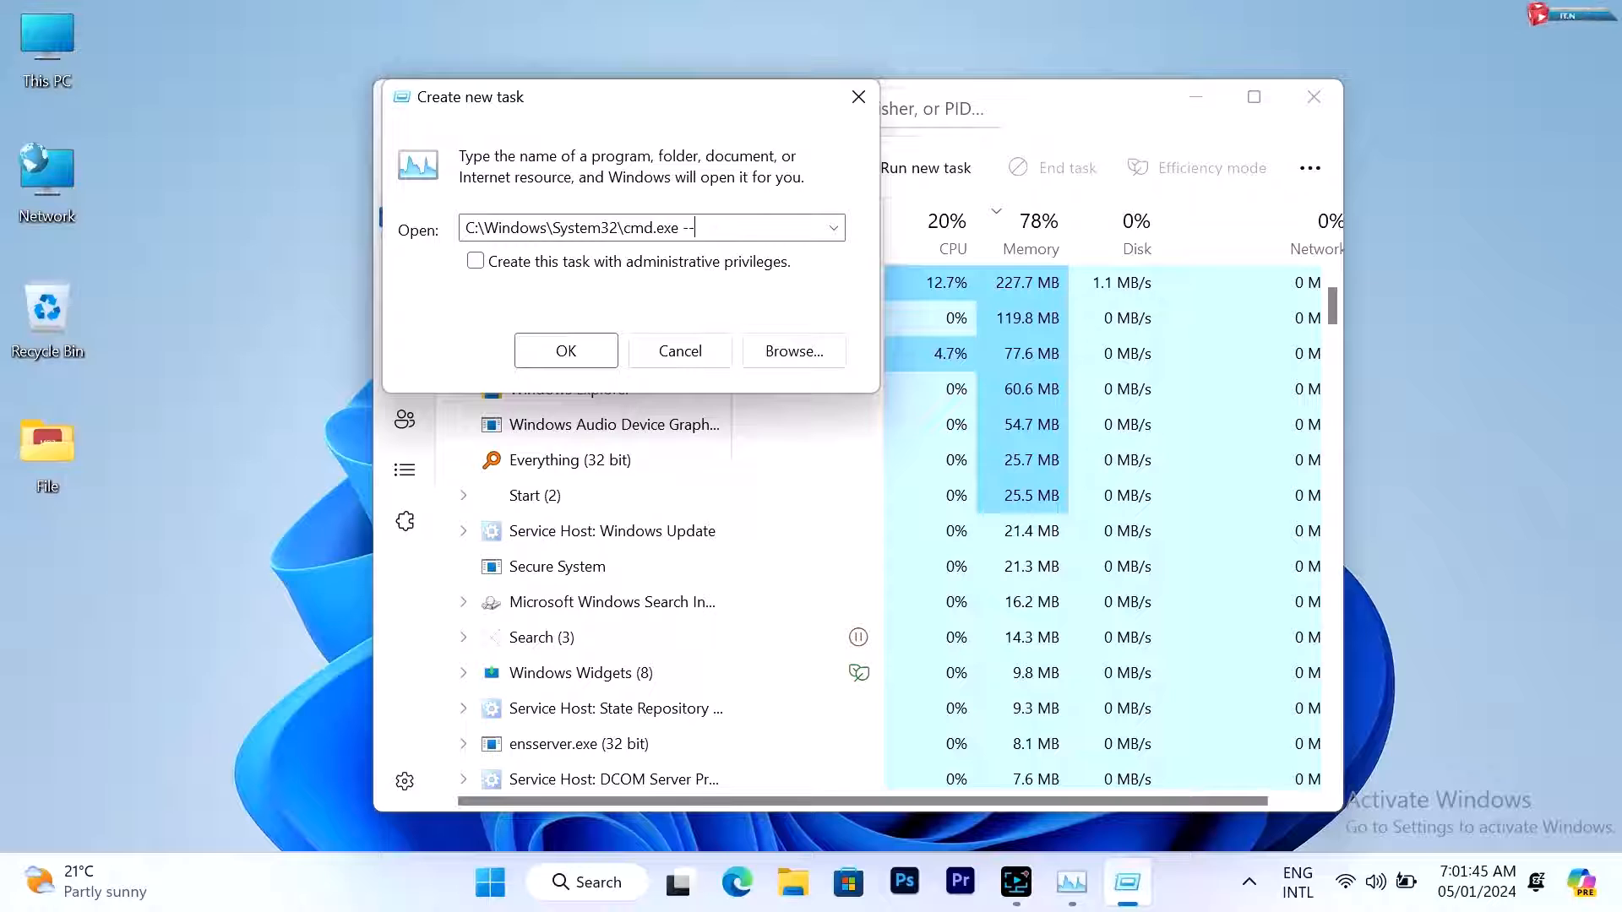
pyautogui.write('update')
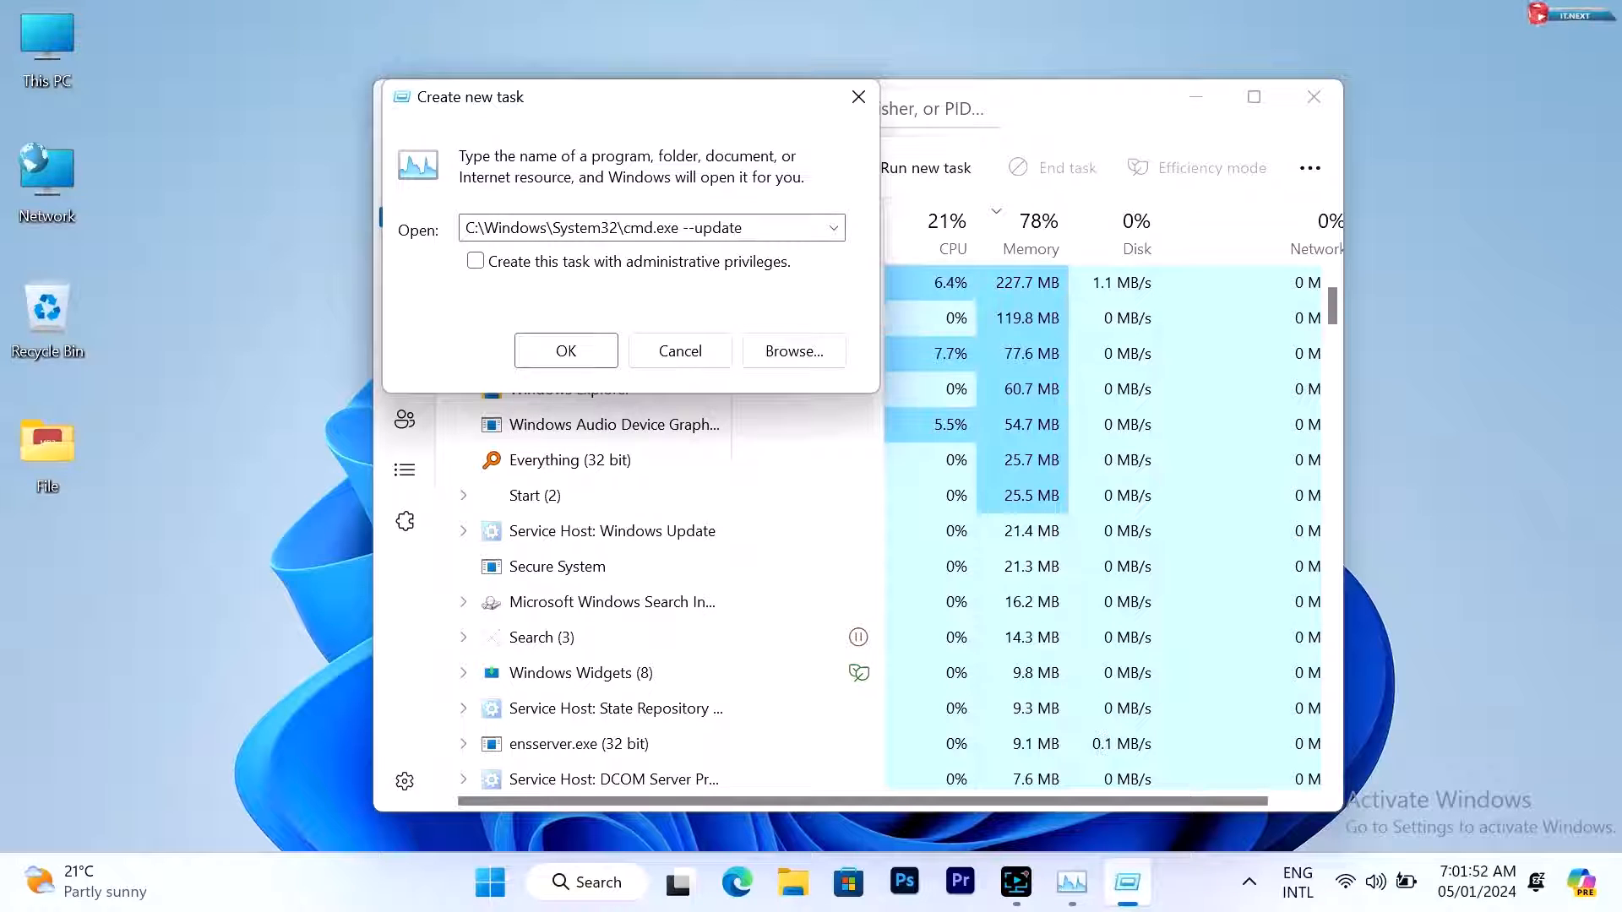
pyautogui.click(564, 351)
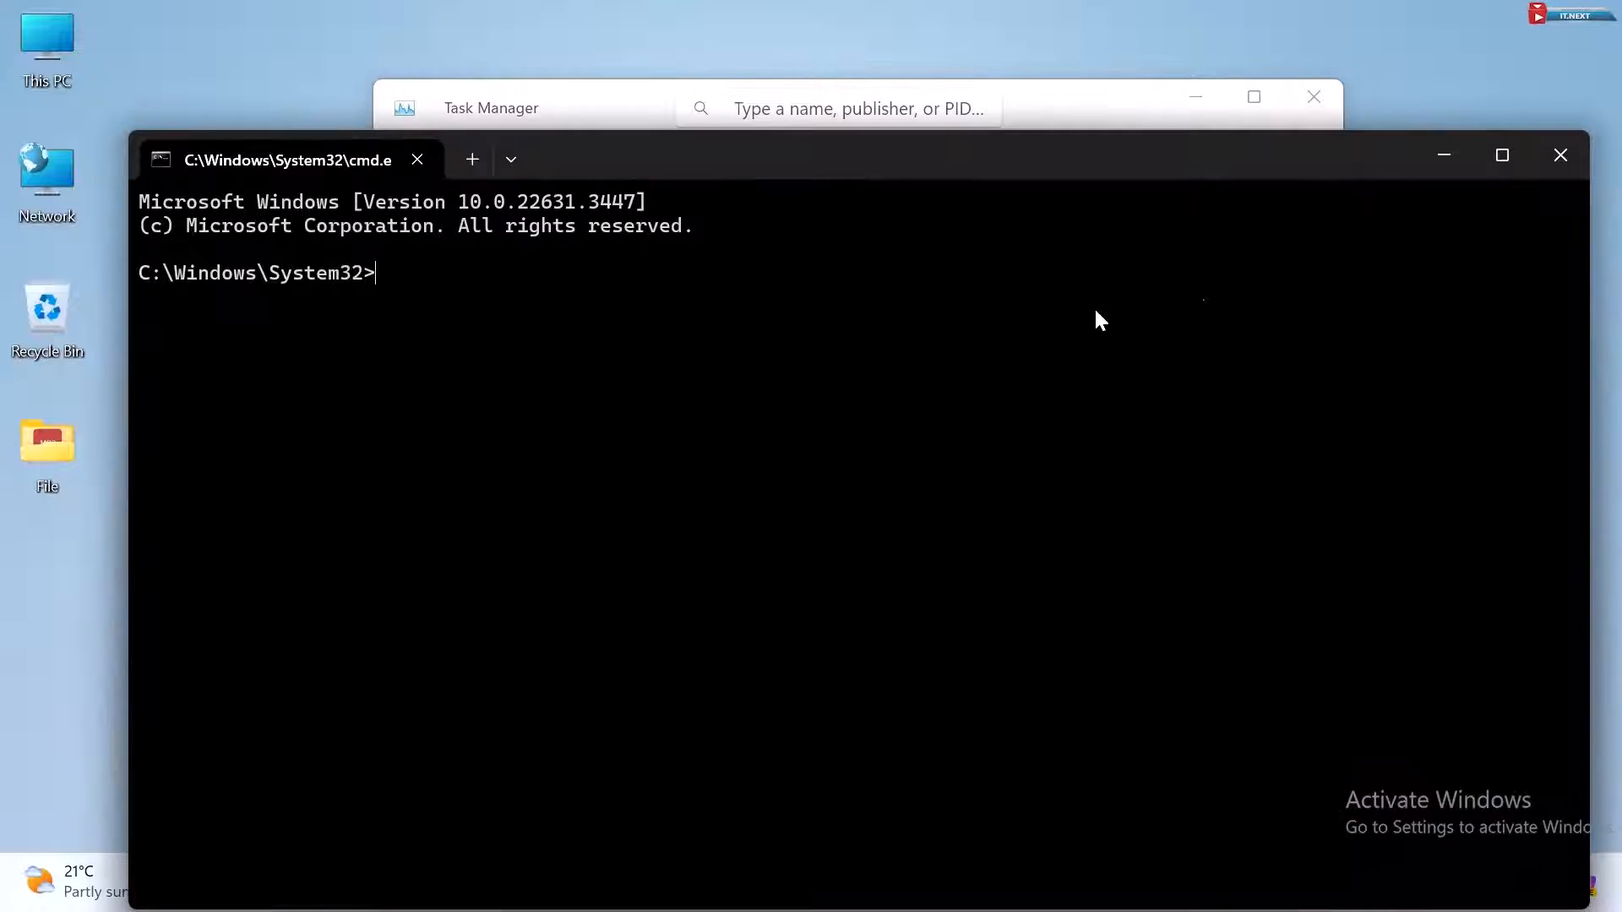
# Step: Run gpupdate at the prompt to refresh computer and user policy
pyautogui.write('gpupdate')
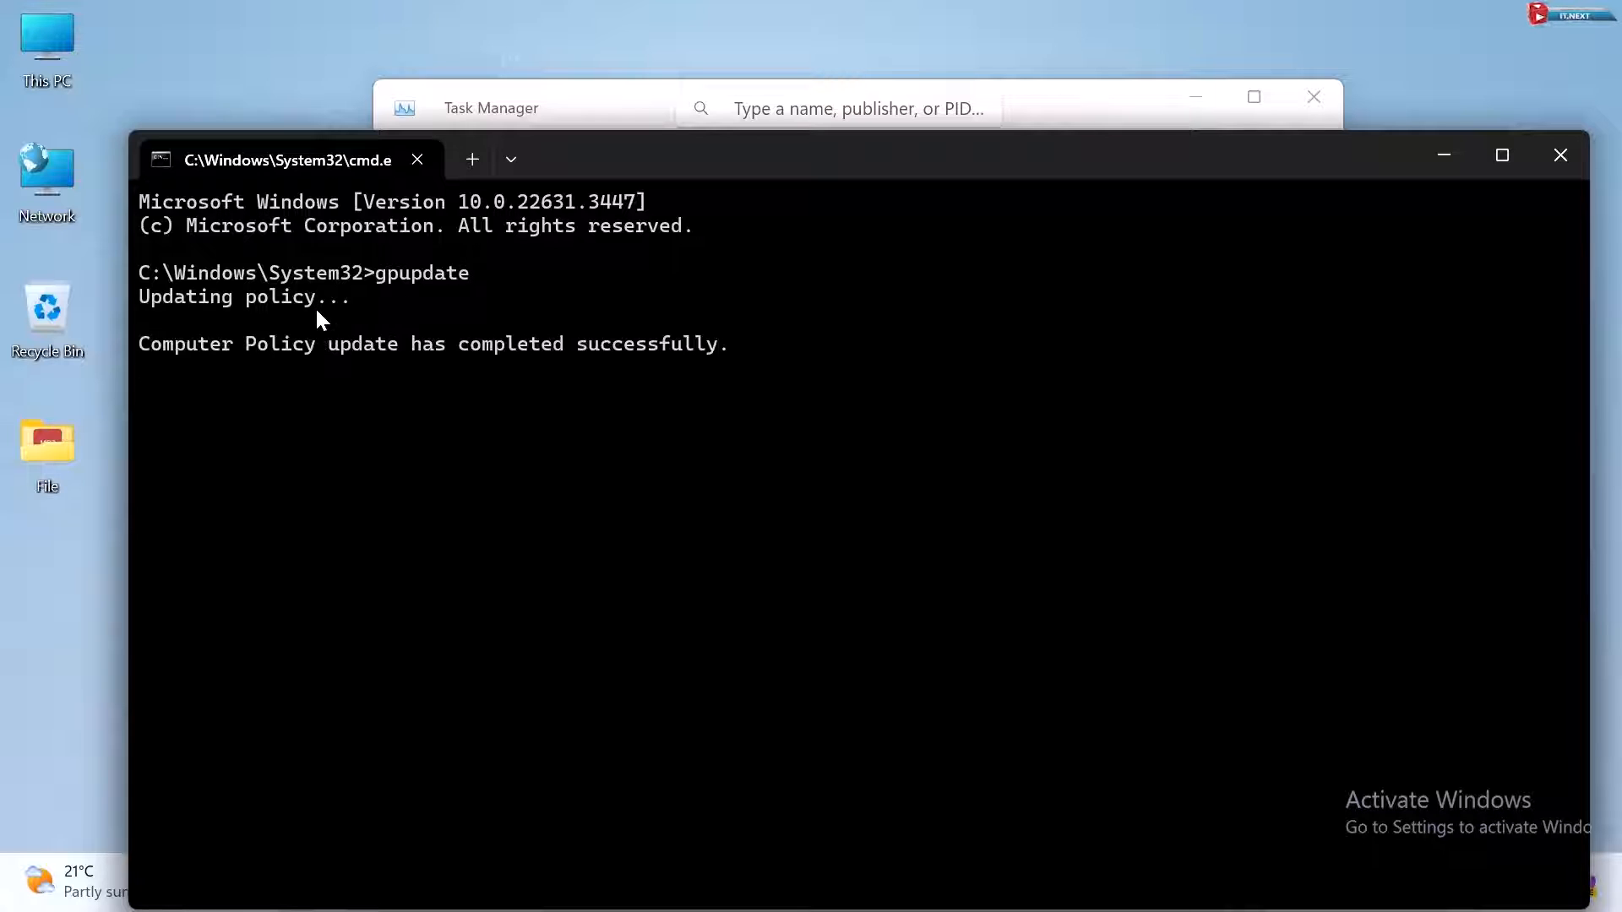
pyautogui.moveTo(413, 375)
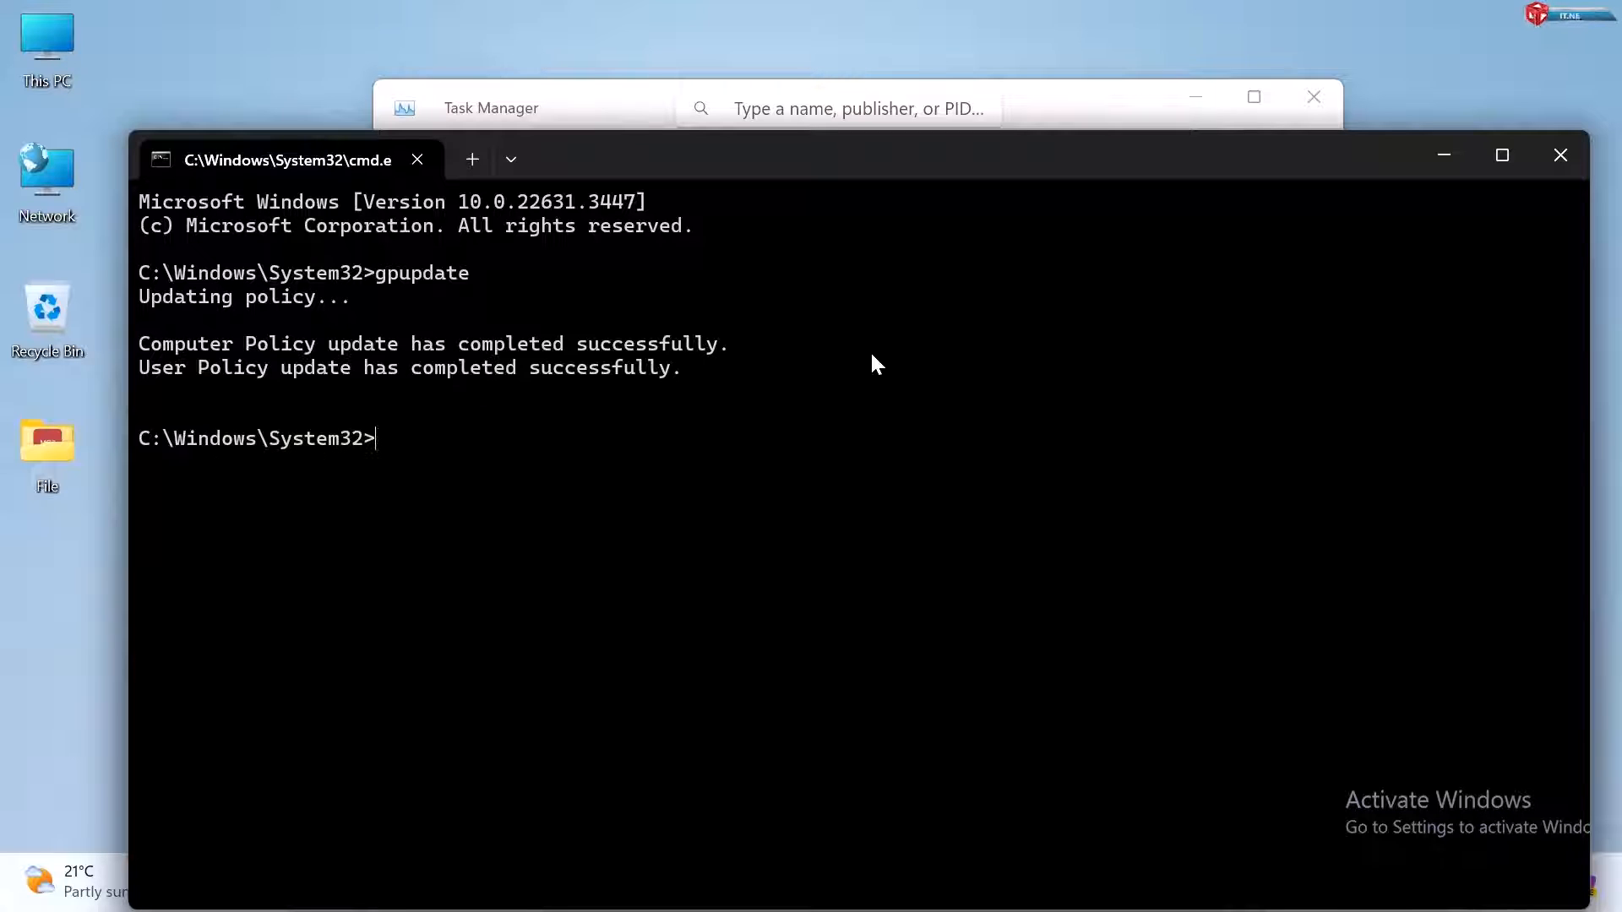
pyautogui.moveTo(1559, 155)
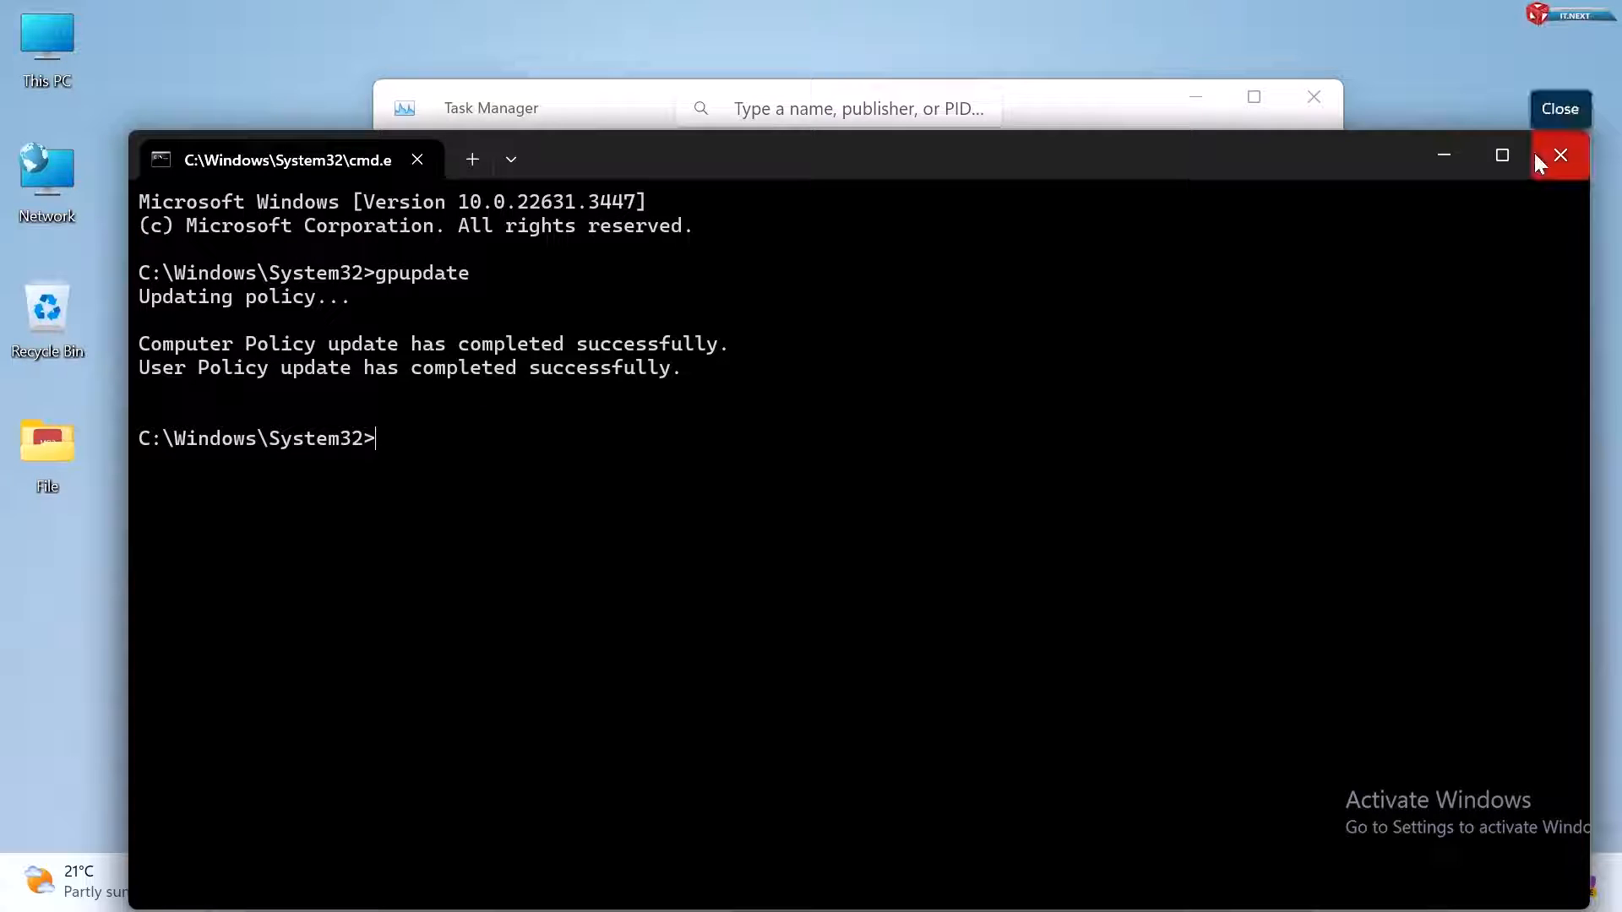
# Step: Close Command Prompt and bring up the Start menu power options
pyautogui.click(1560, 155)
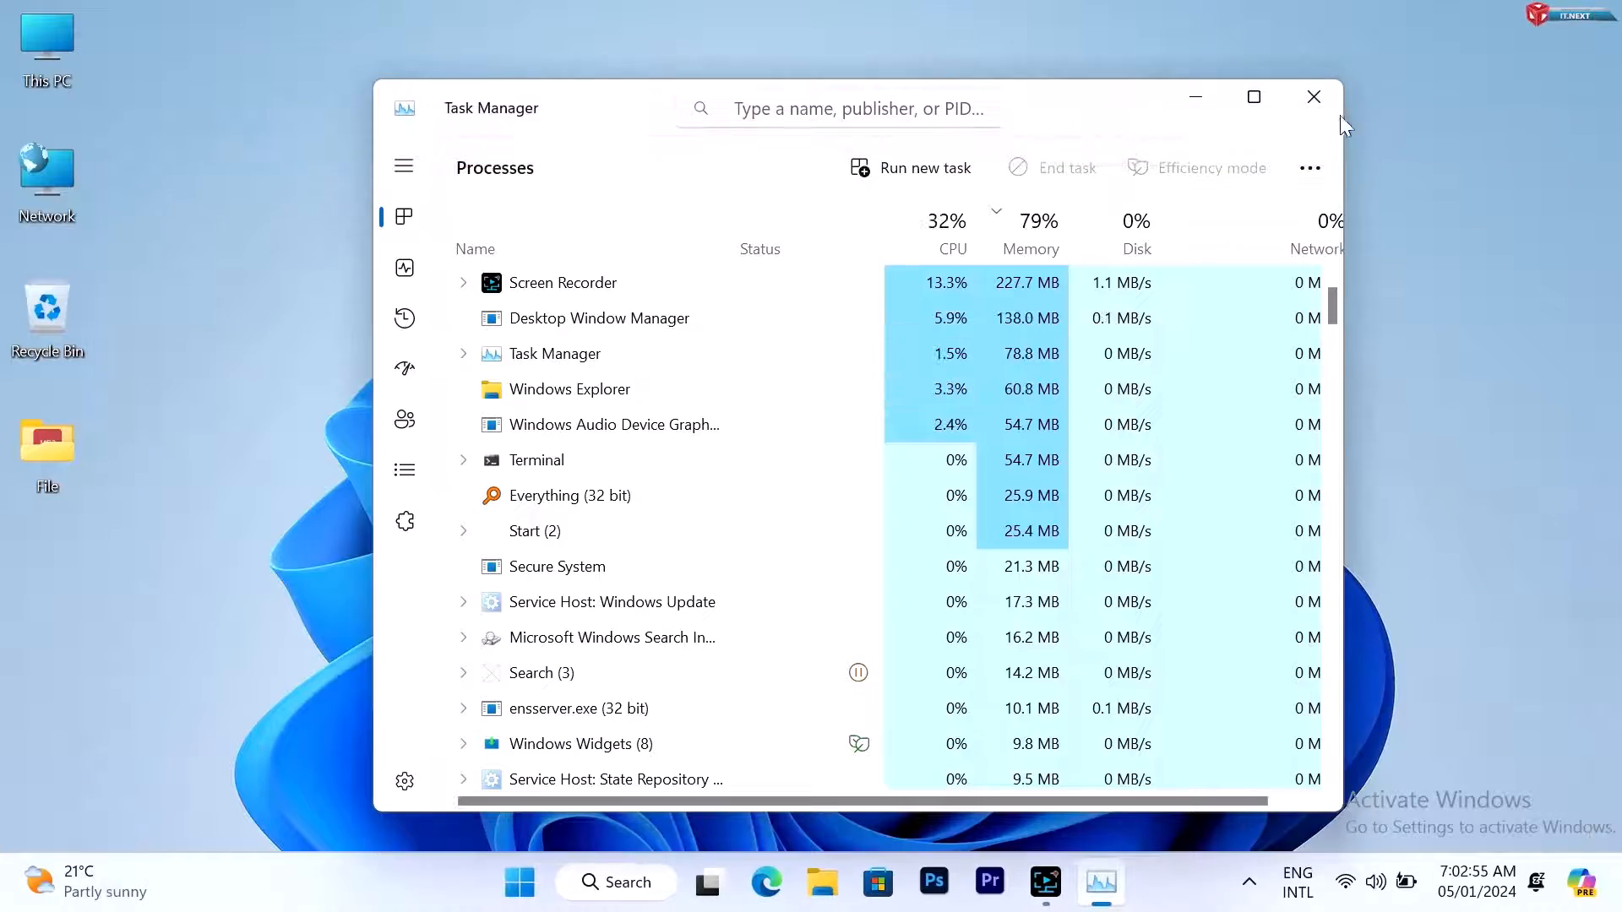
pyautogui.click(519, 882)
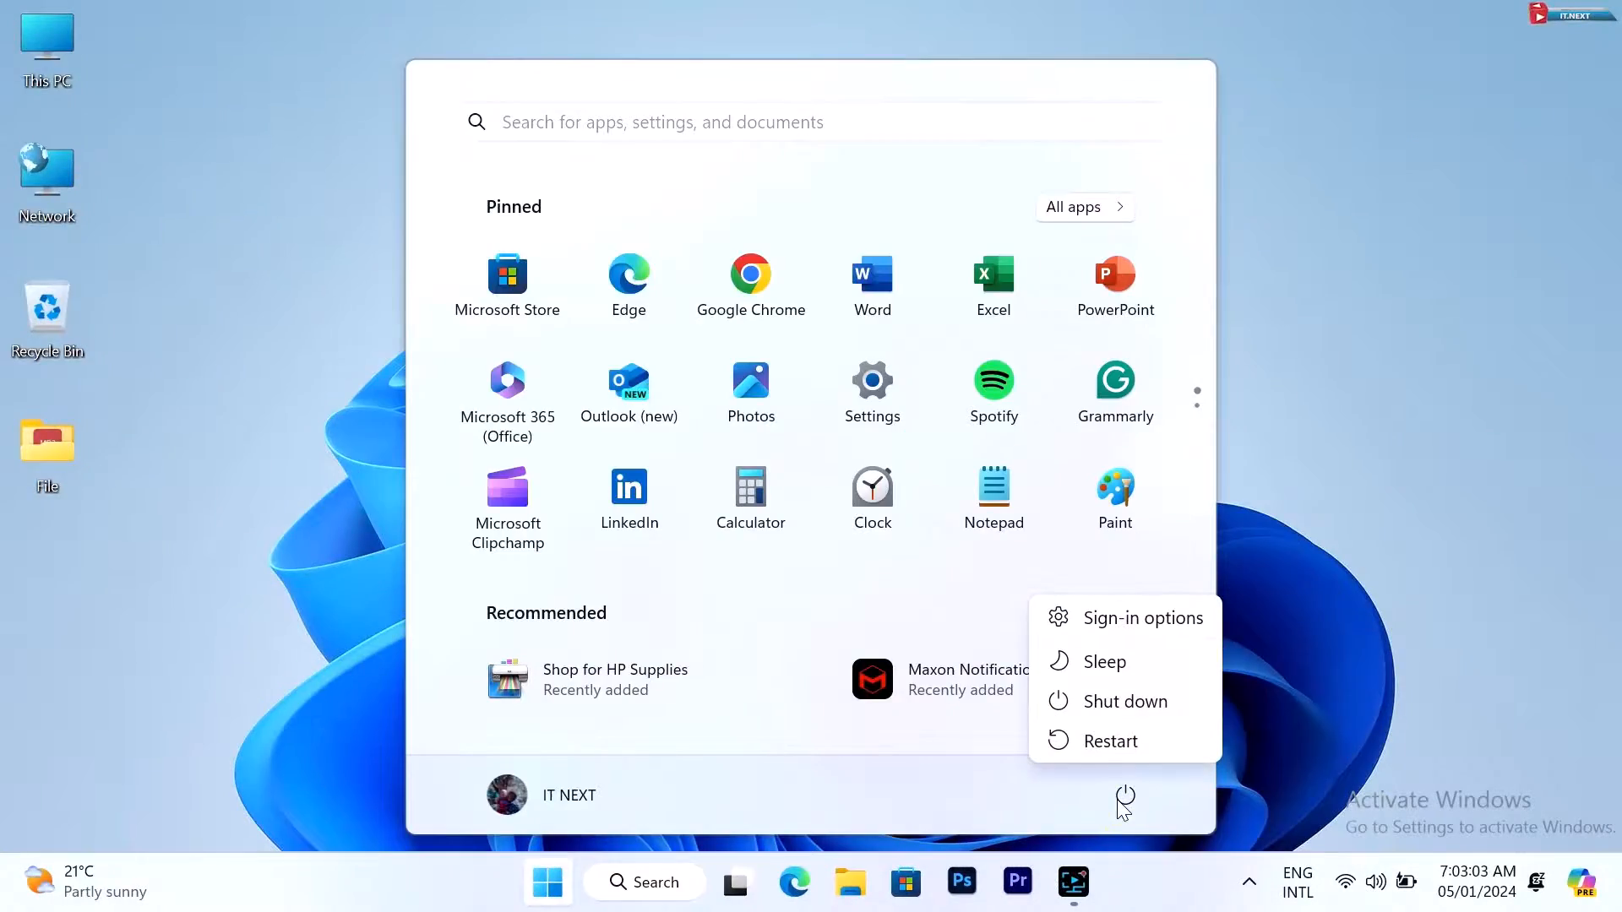